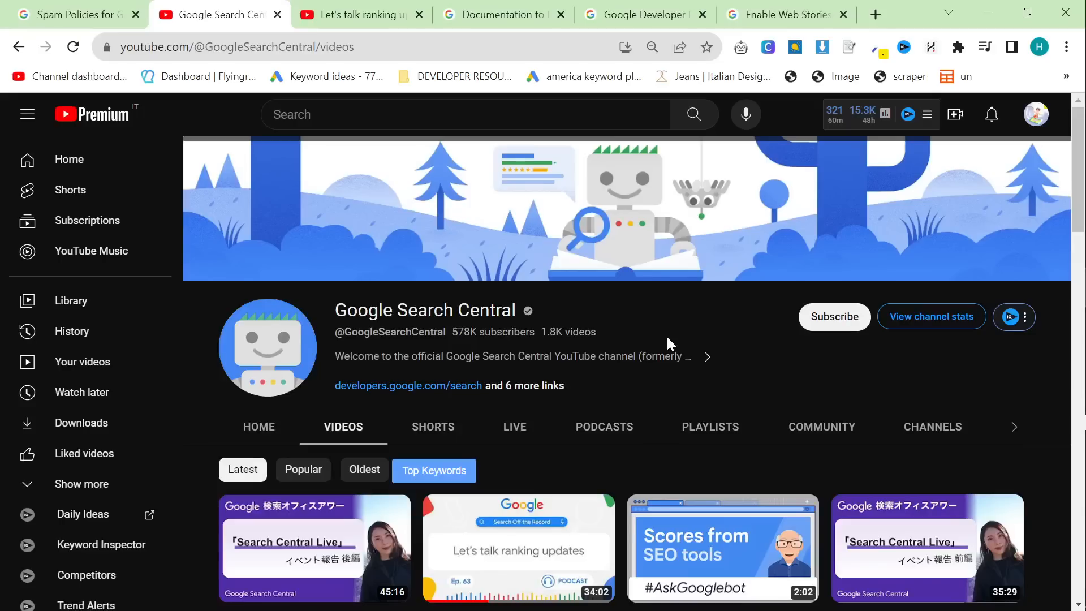
mouse_move(667, 351)
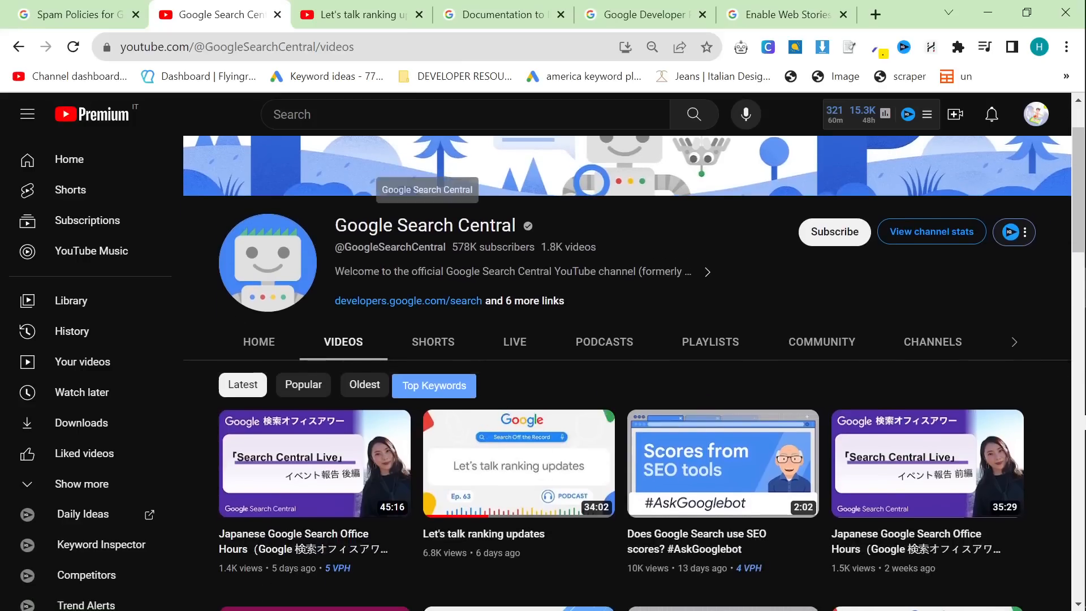
Step: Scroll the Google Search Central Videos tab and open the 'Let's talk ranking updates' episode
scroll("down", 3)
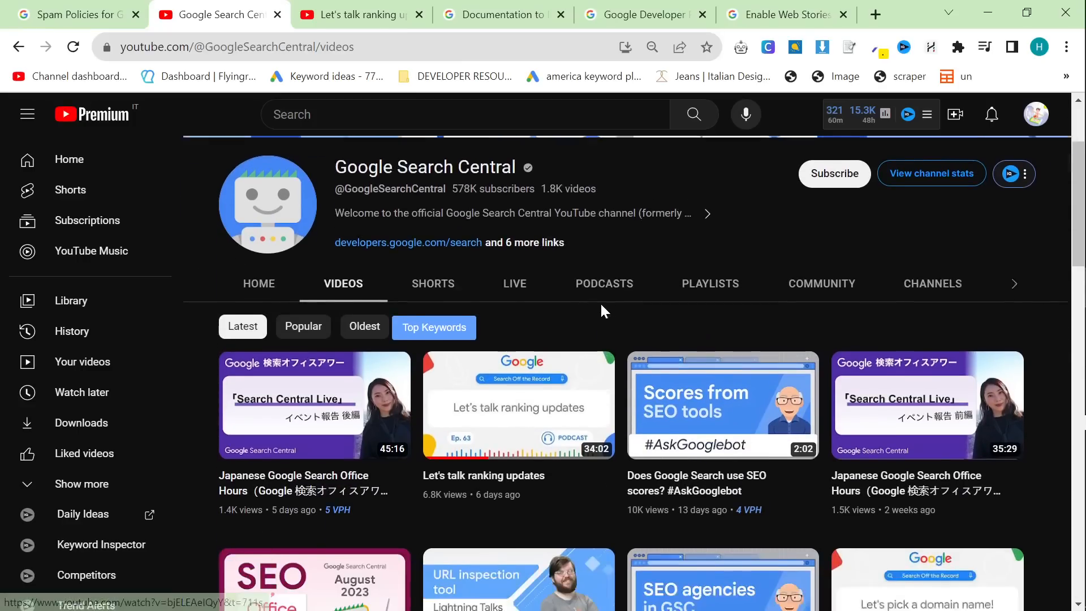
scroll("down", 3)
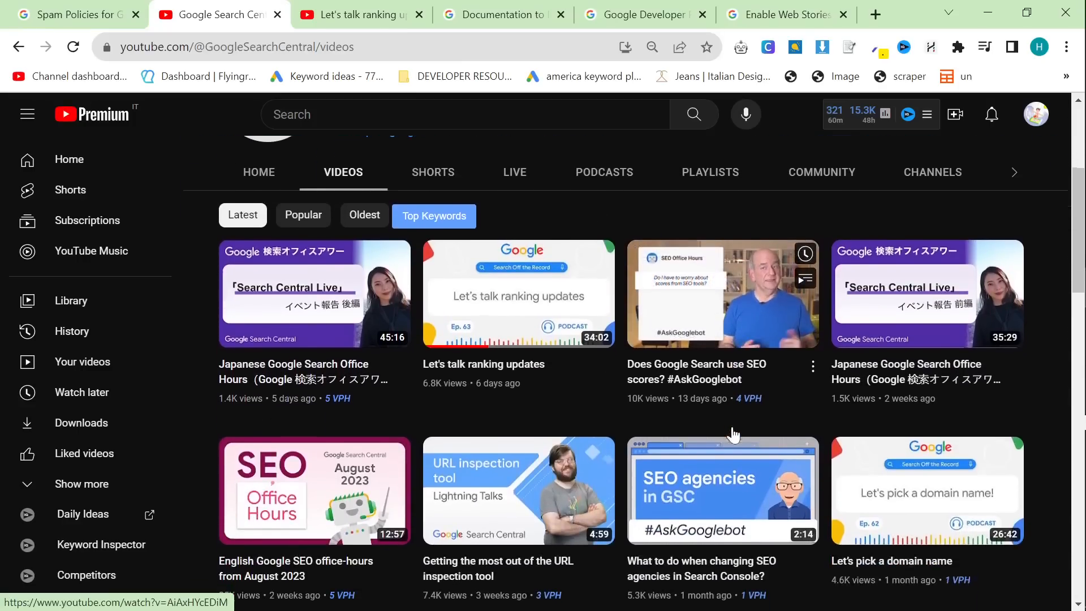
scroll("down", 3)
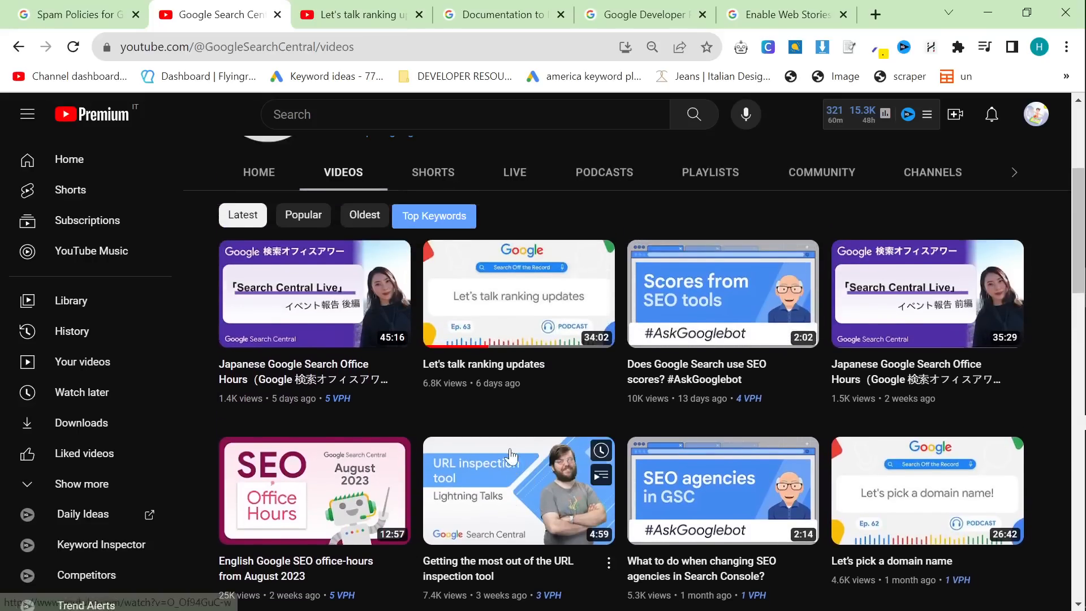
mouse_move(480, 395)
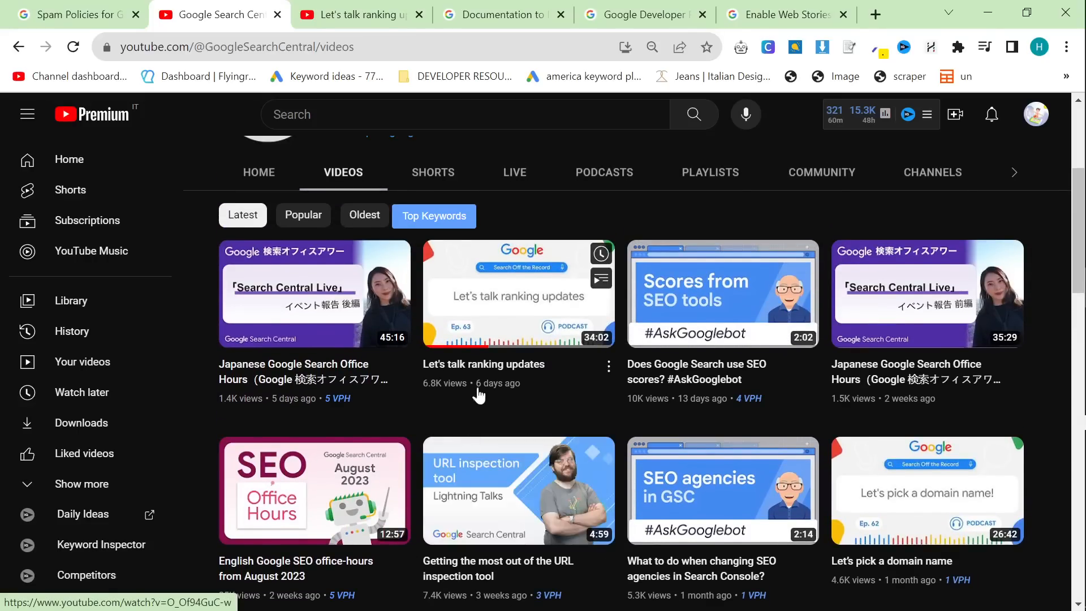
left_click(519, 293)
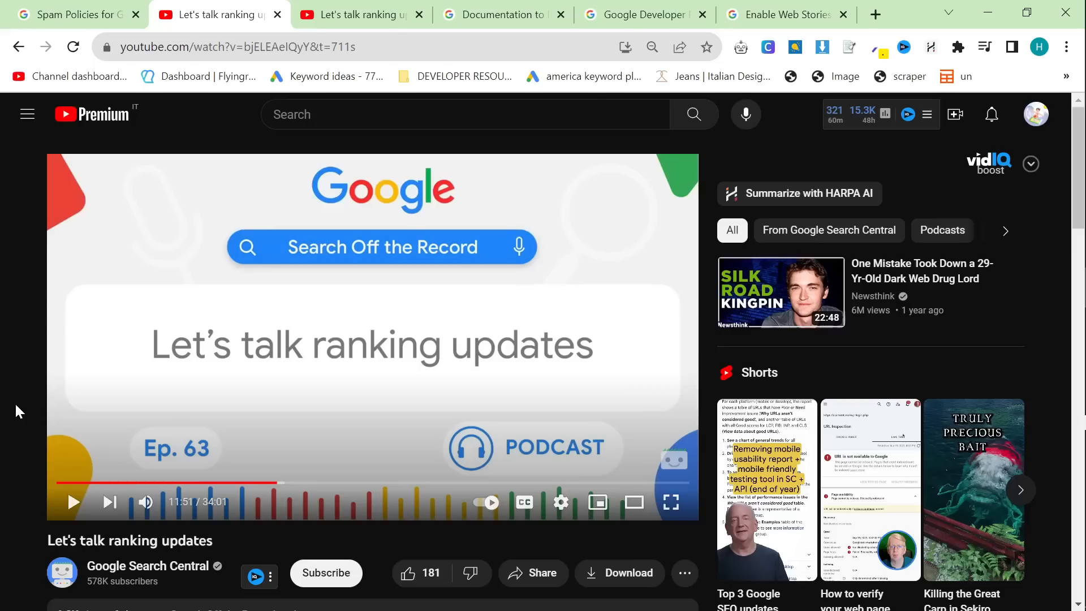
Step: Bring the Notepad notes over the video and select the notes from 11:18 to the end
key("alt+tab")
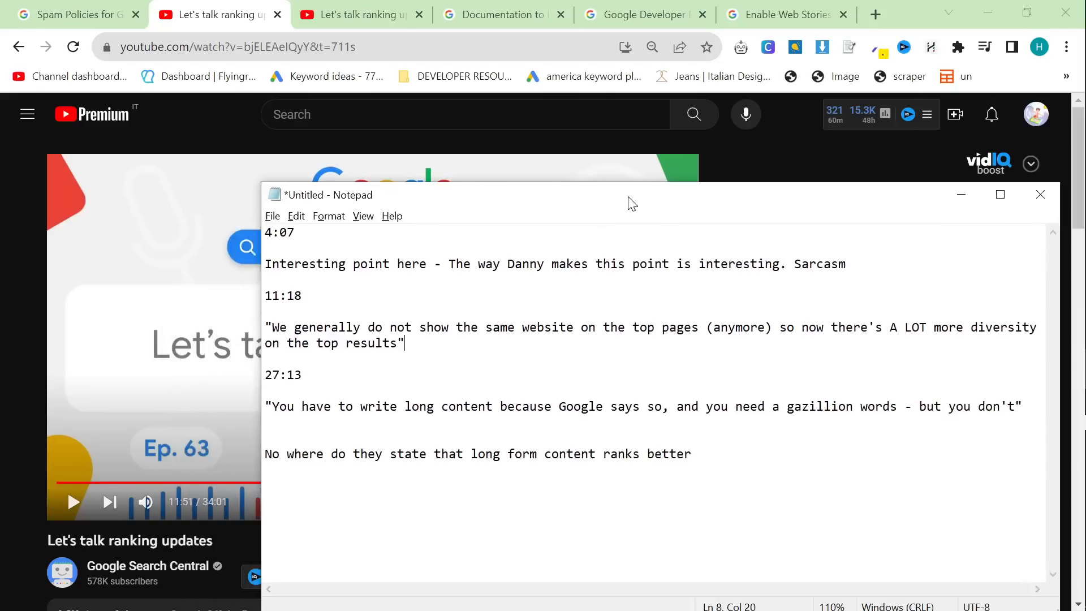
mouse_move(467, 210)
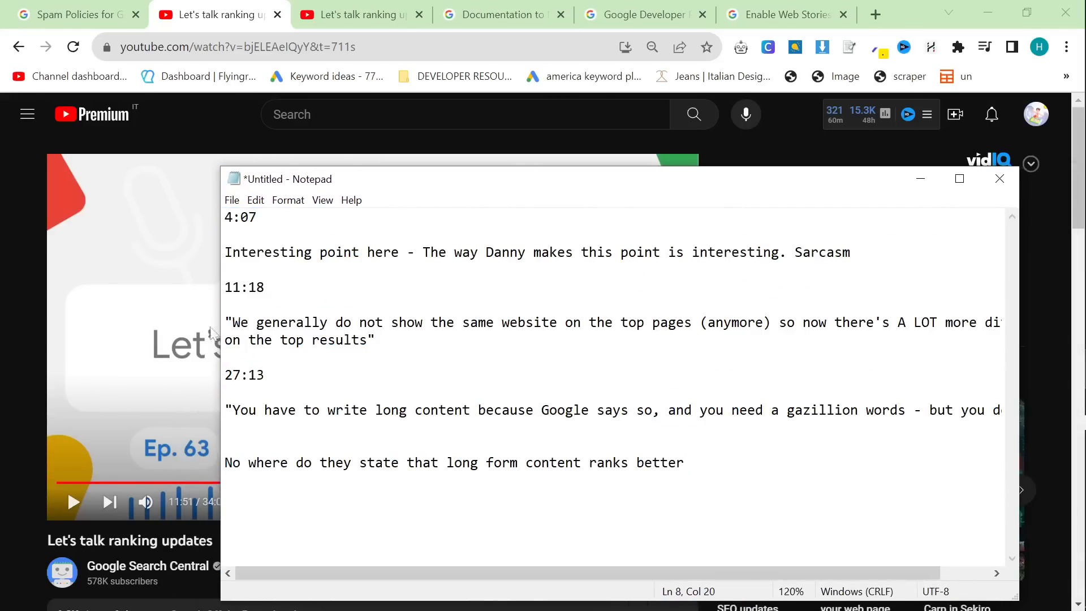
left_click(1000, 179)
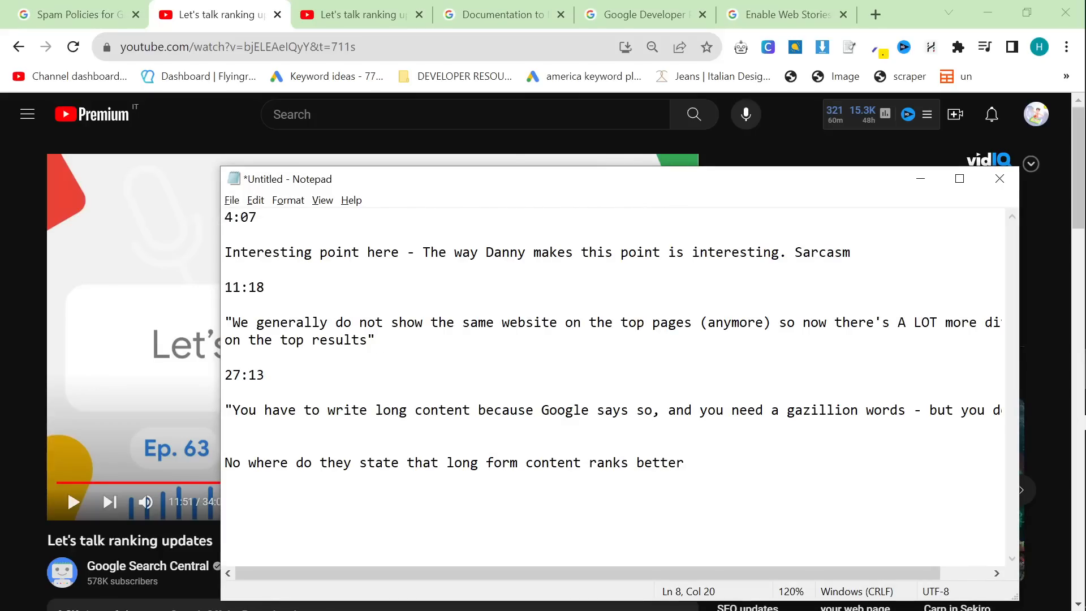
left_click_drag(224, 287, 684, 463)
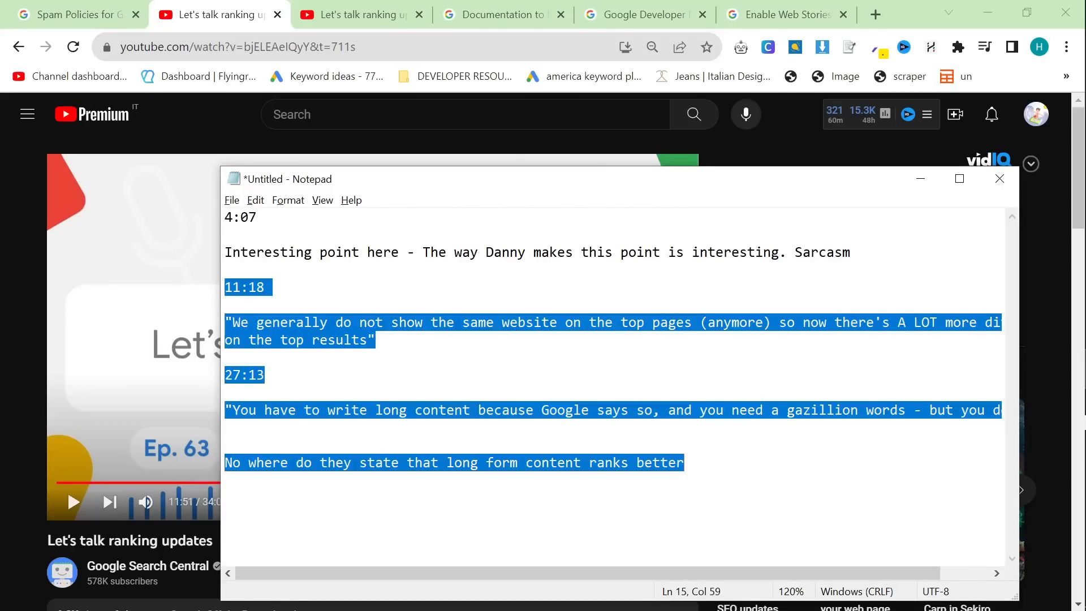
left_click(999, 178)
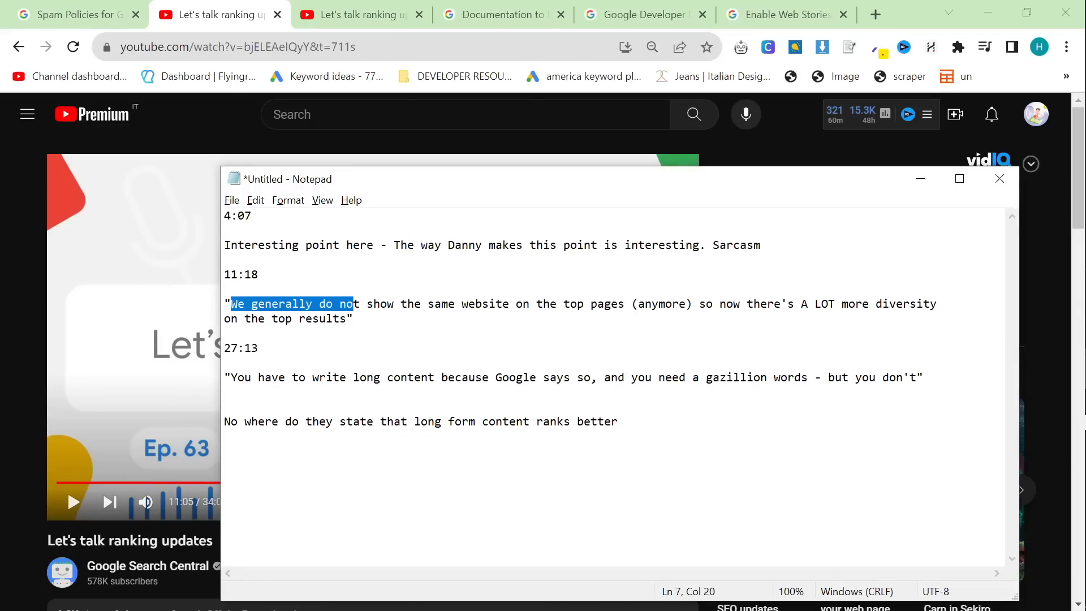
left_click_drag(353, 304, 672, 303)
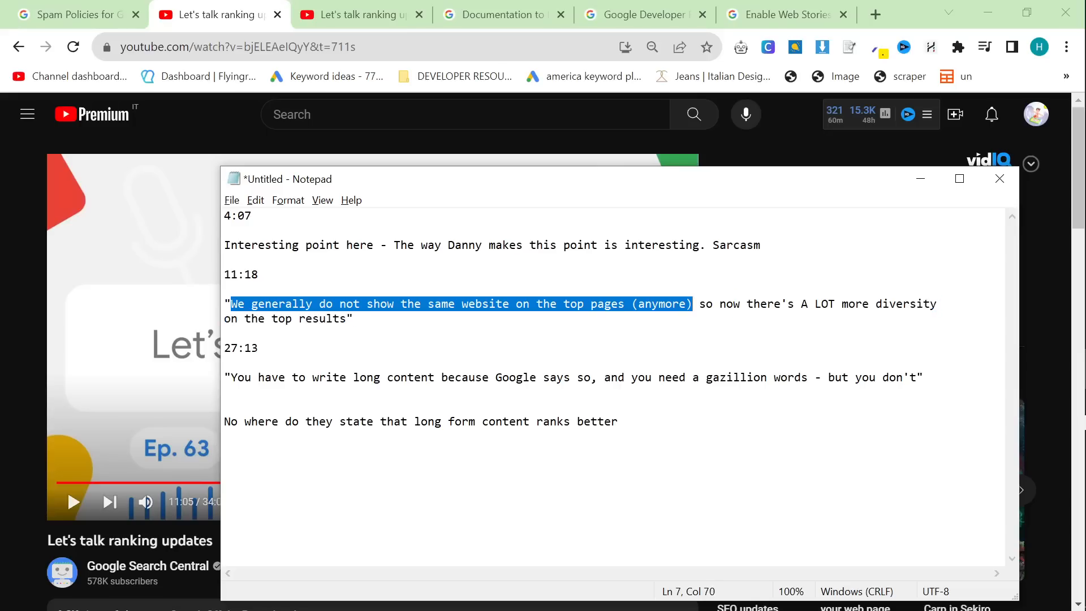
left_click_drag(692, 303, 830, 303)
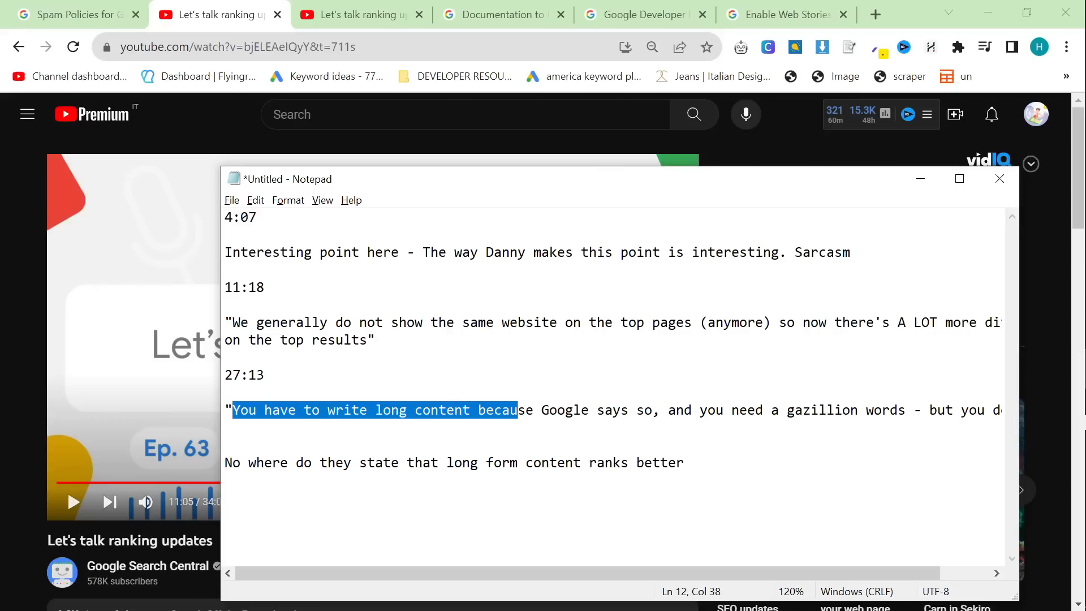
Step: Highlight parts of the 27:13 quote, including the claim that Google requires long content
left_click(551, 410)
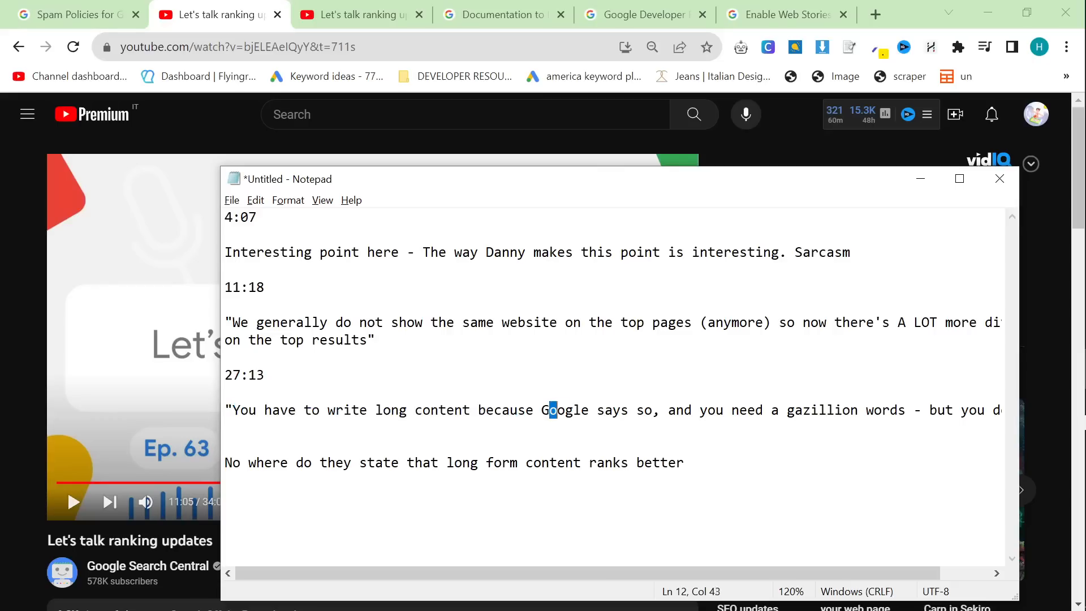
left_click_drag(551, 409, 969, 410)
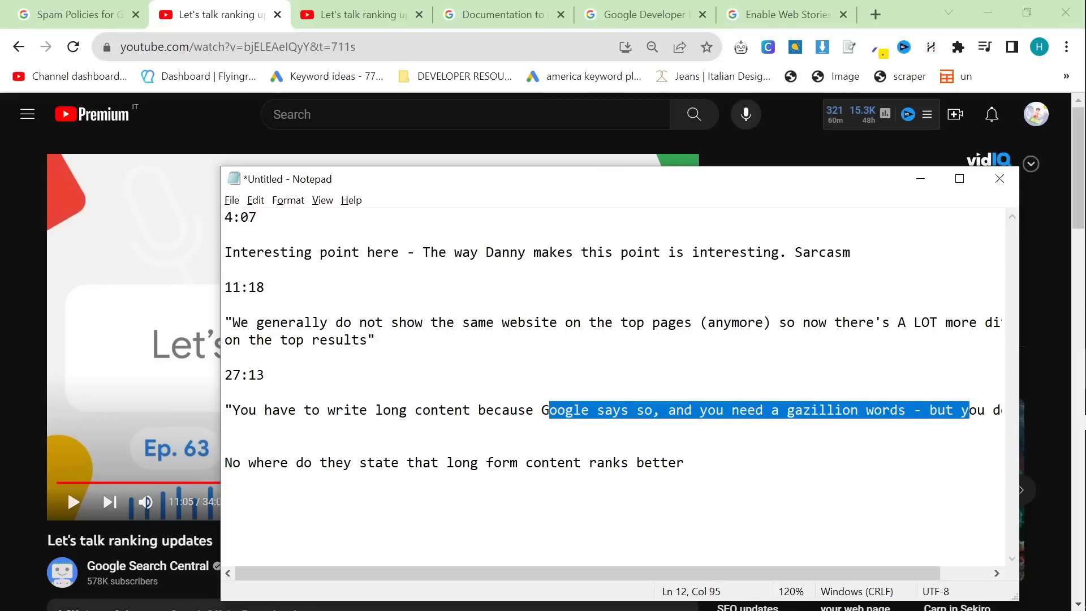
left_click(732, 410)
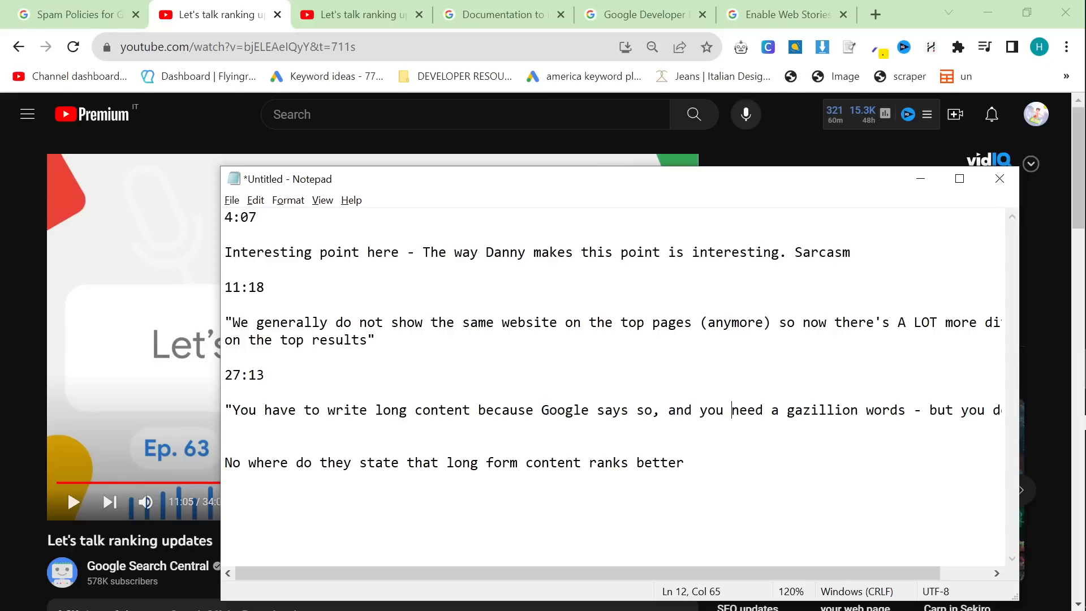
left_click_drag(232, 410, 602, 409)
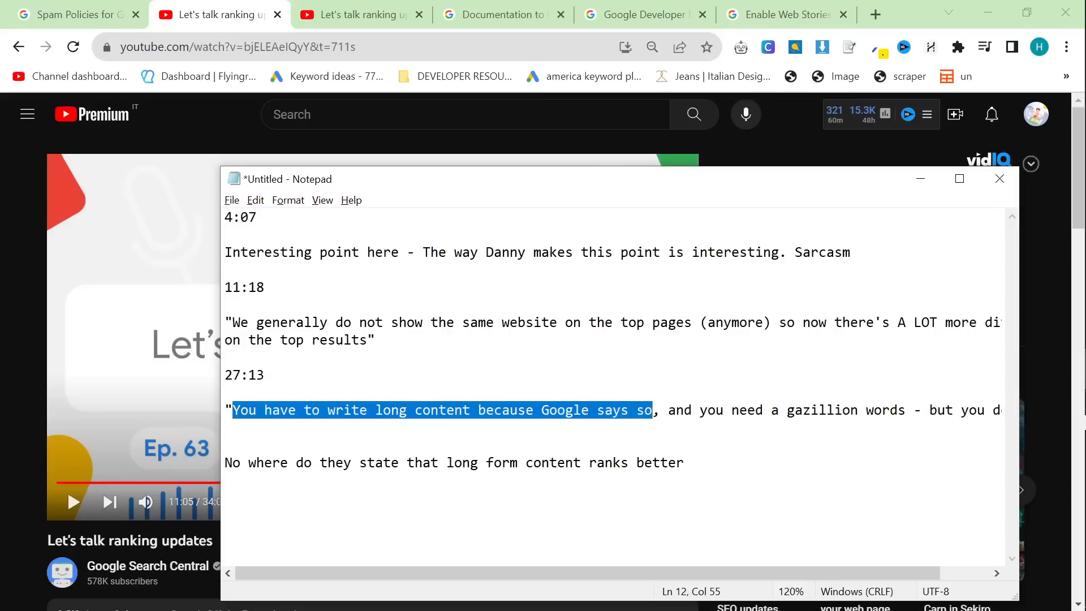
Step: Select the whole 27:13 quote line, then rewind the episode to about 3:34
scroll("right", 3)
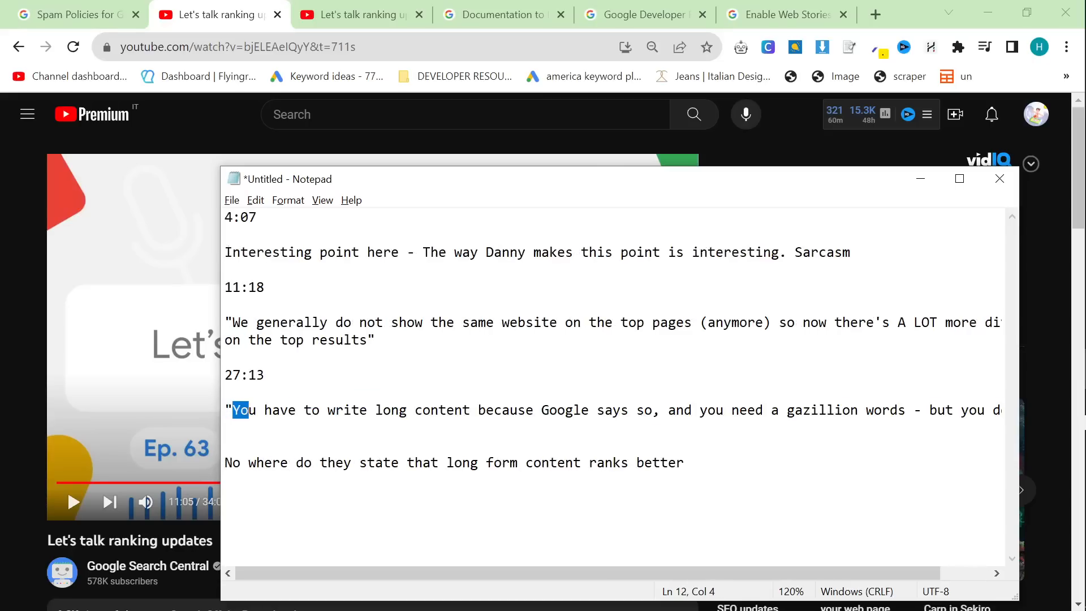
triple_click(454, 463)
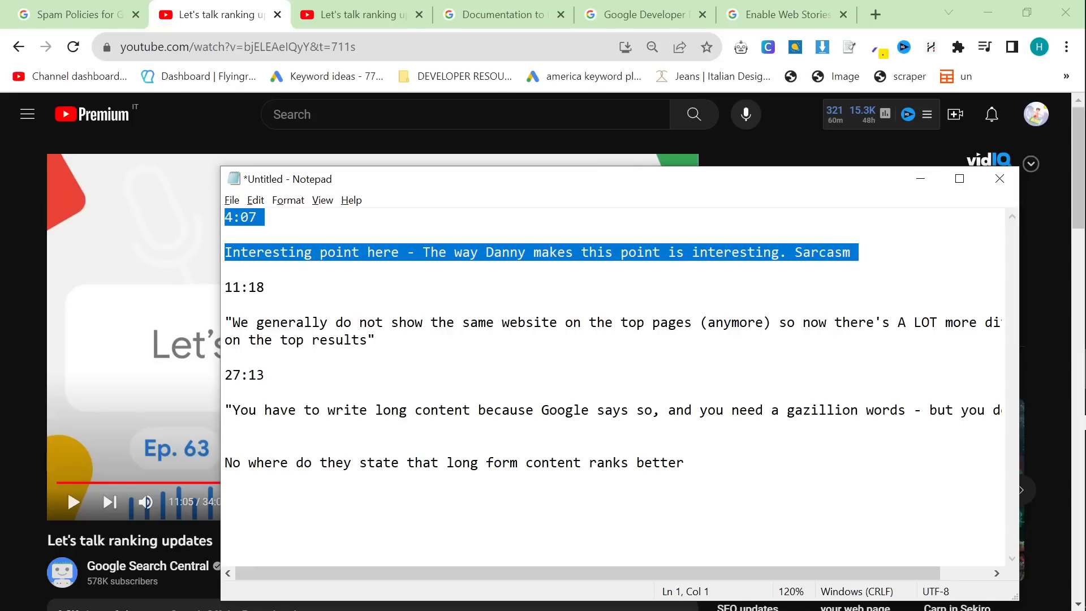
mouse_move(7, 405)
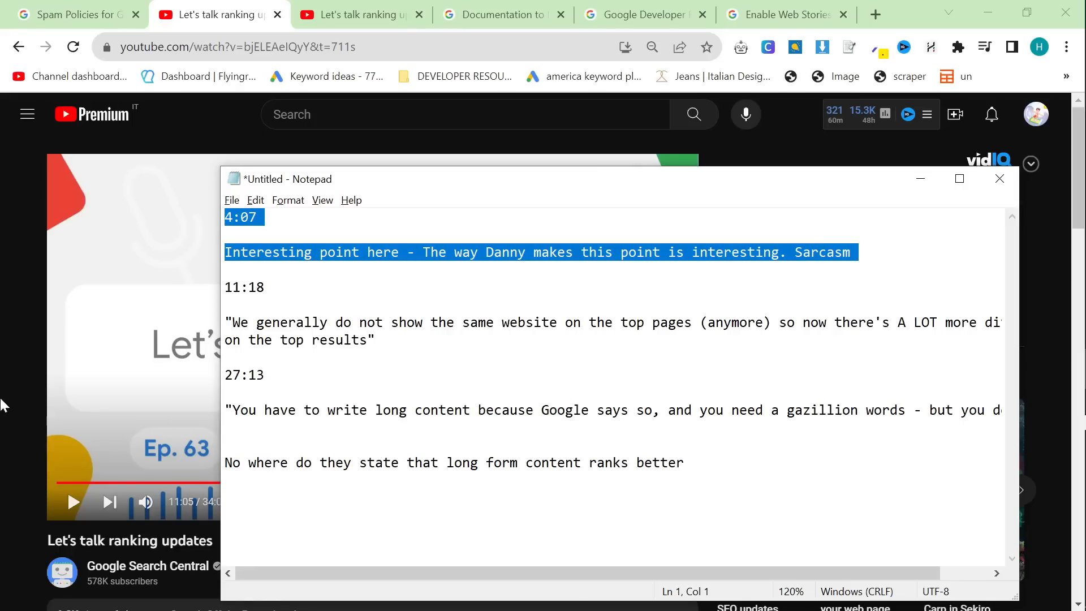
left_click(999, 178)
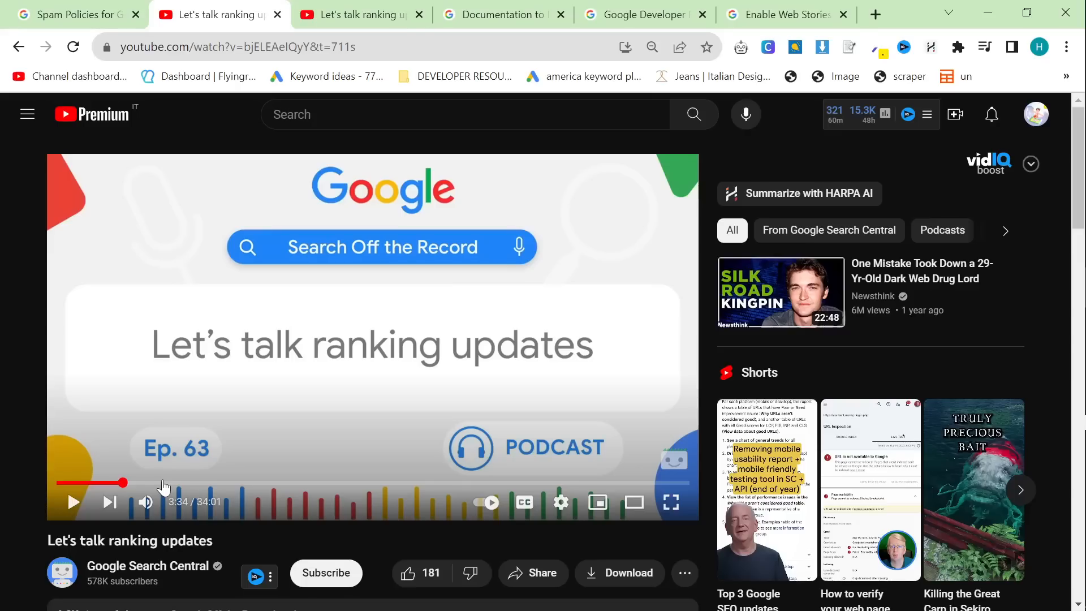
mouse_move(315, 343)
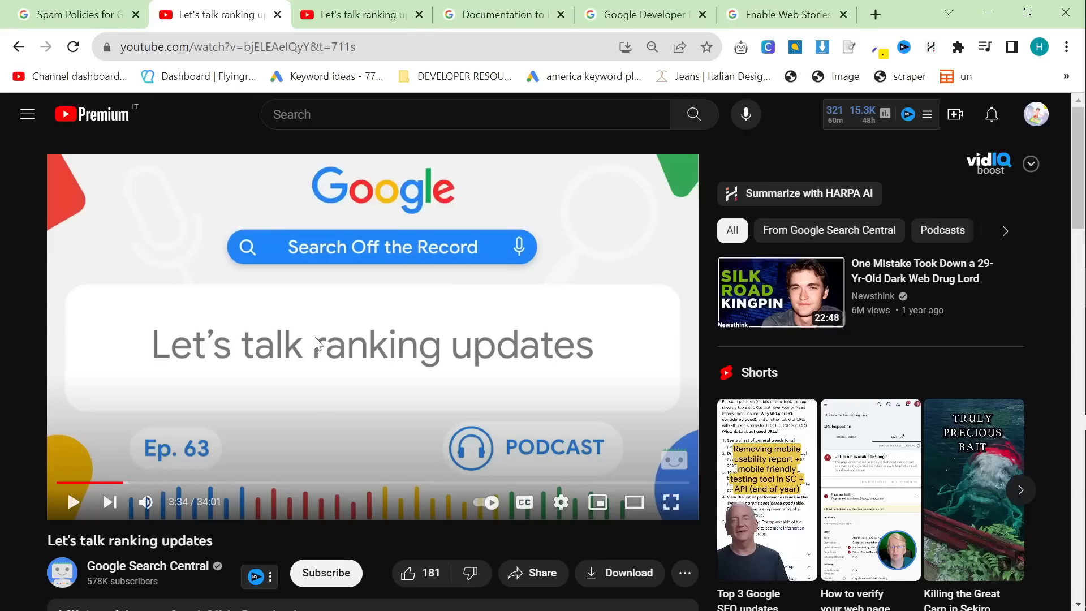
Step: Open the Search documentation introduction and expand 'Ranking and search appearance' and 'Web Stories' in the sidebar
left_click(502, 13)
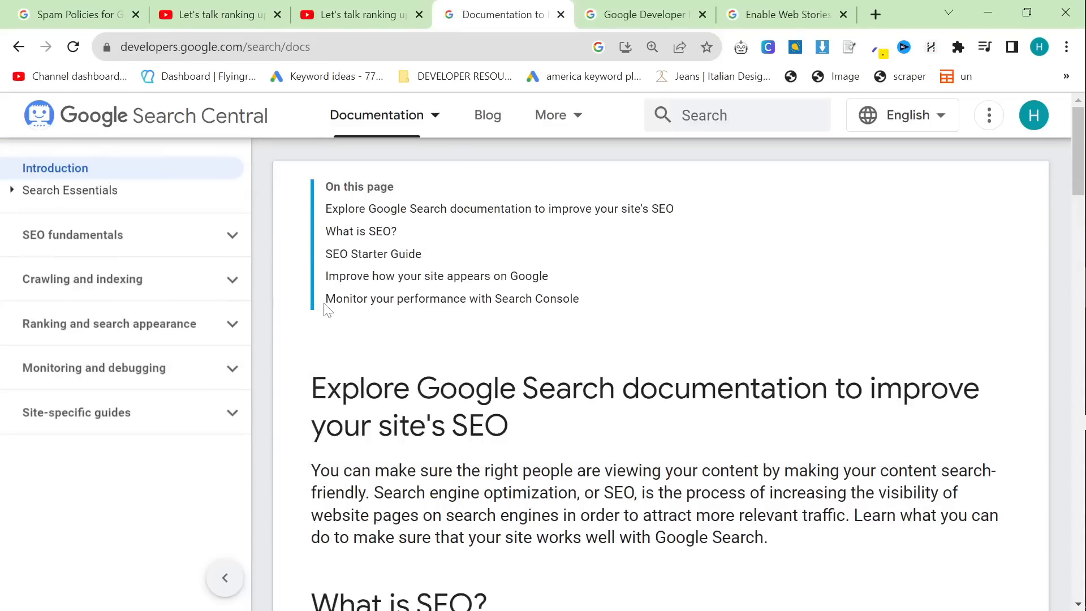
mouse_move(170, 331)
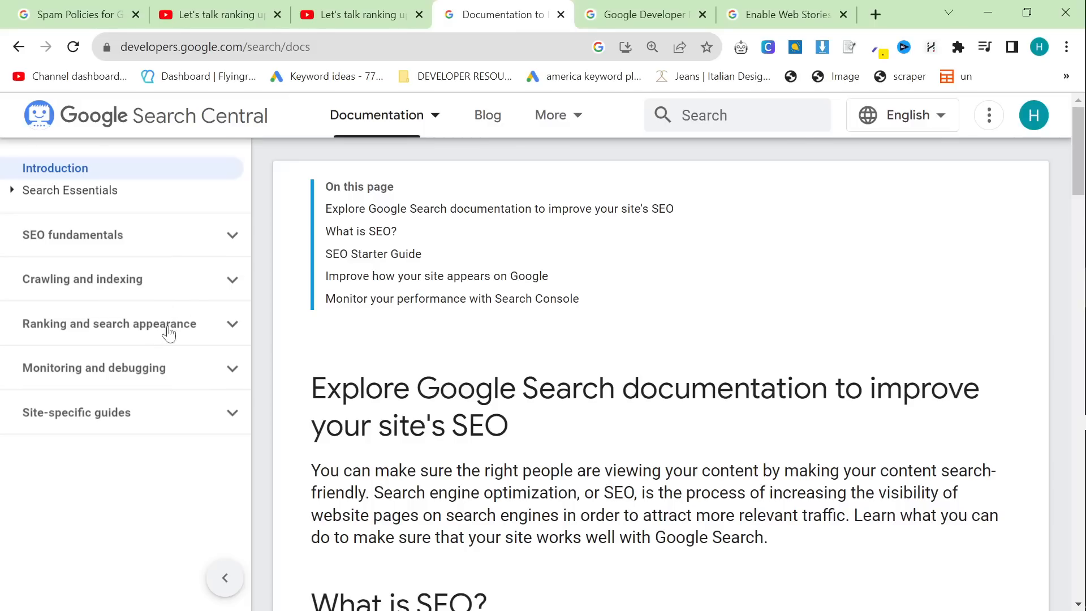
mouse_move(221, 395)
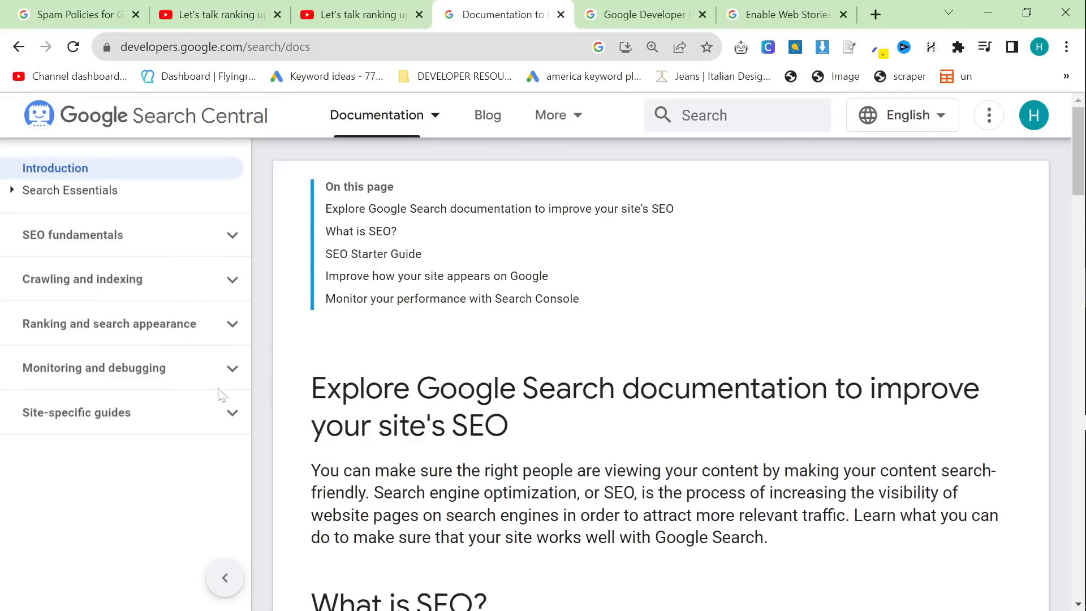
mouse_move(171, 366)
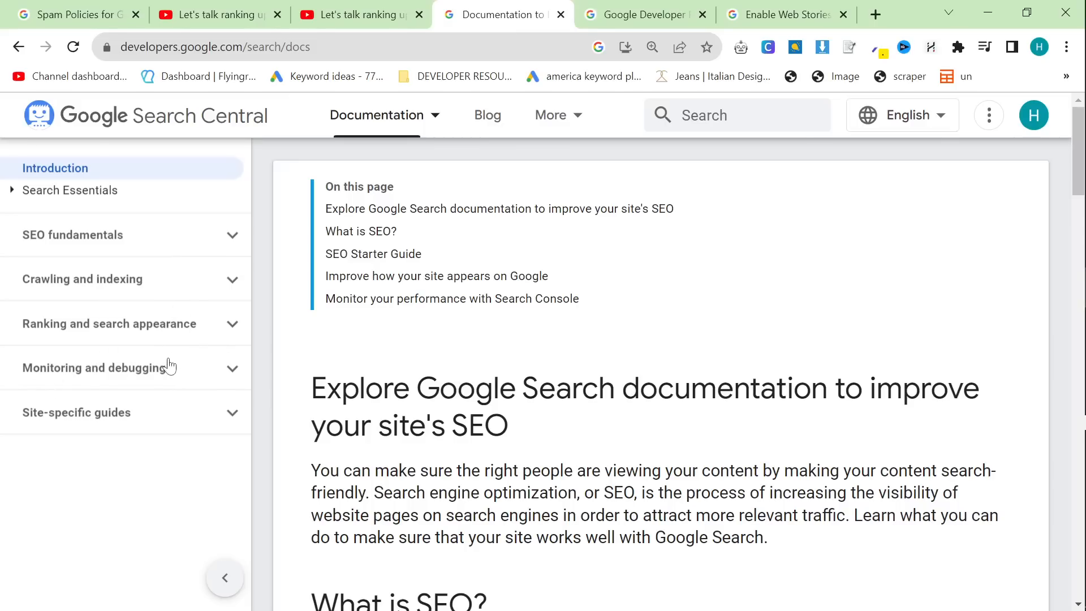
left_click(108, 324)
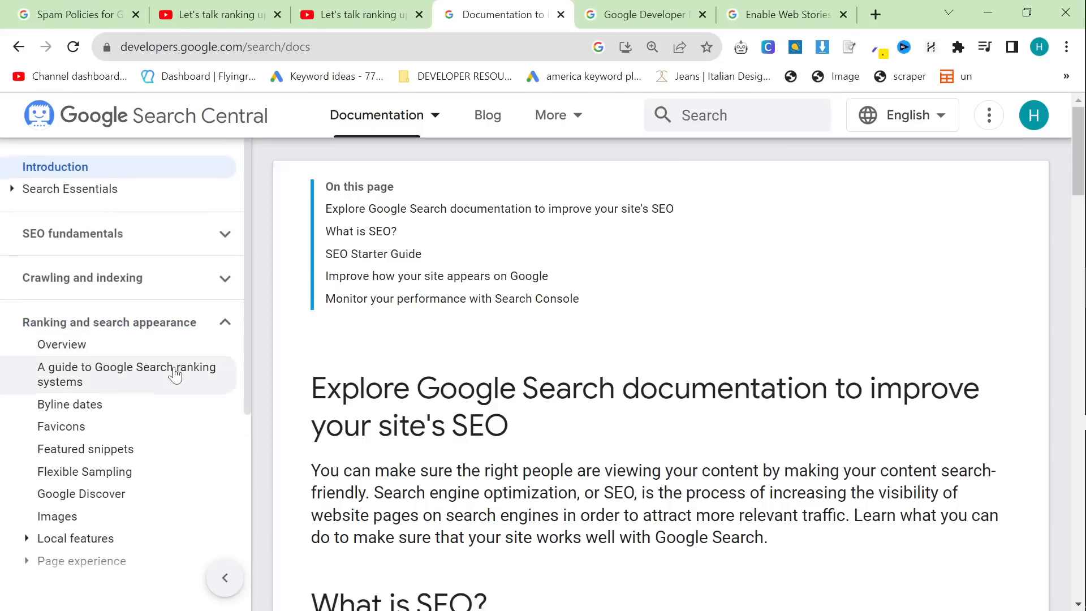
scroll("down", 3)
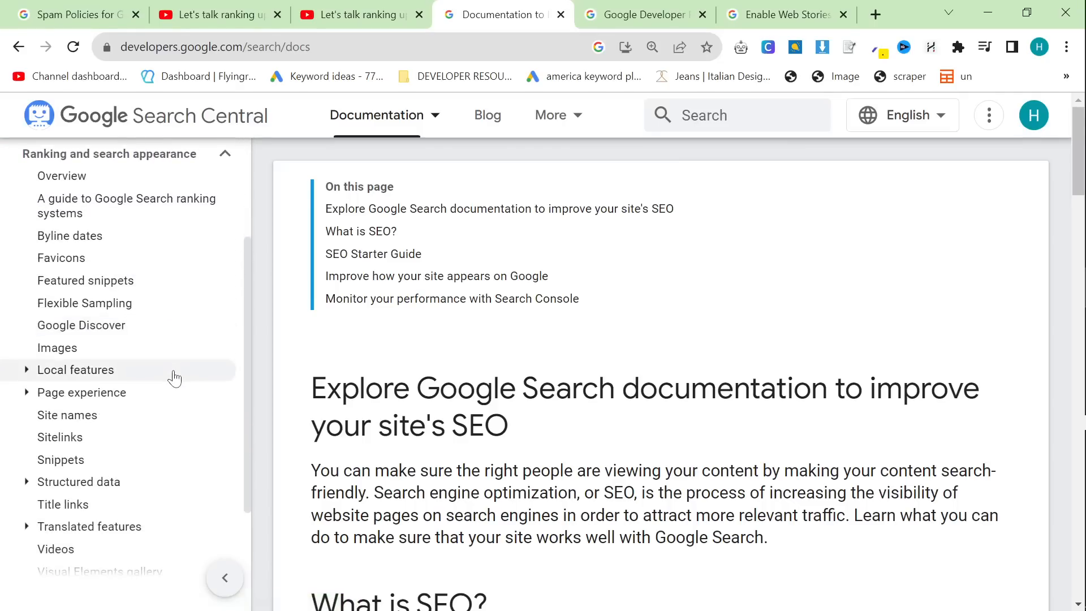
scroll("down", 3)
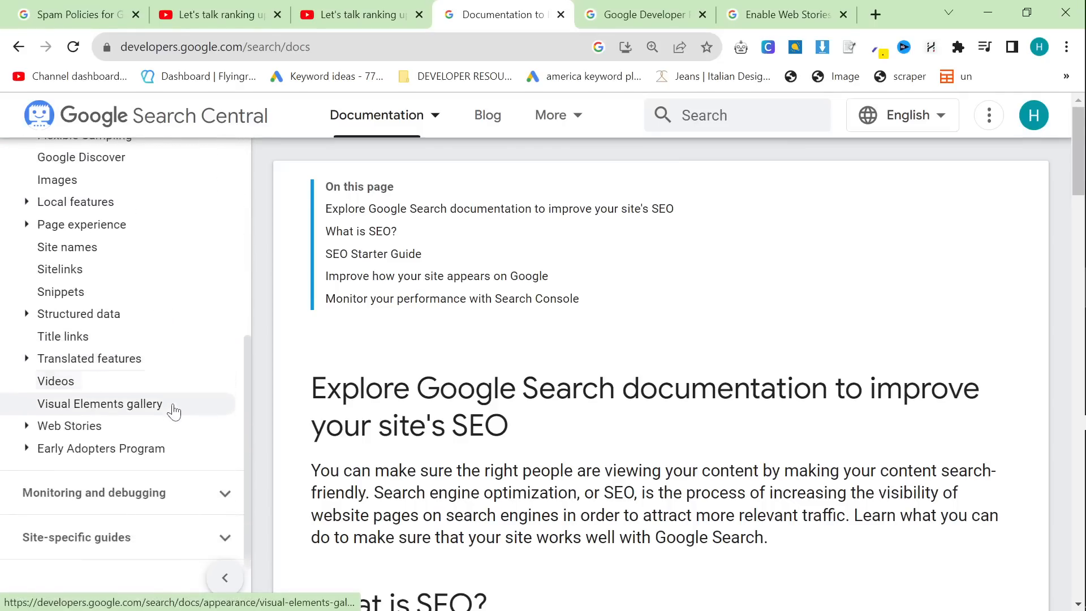
left_click(69, 426)
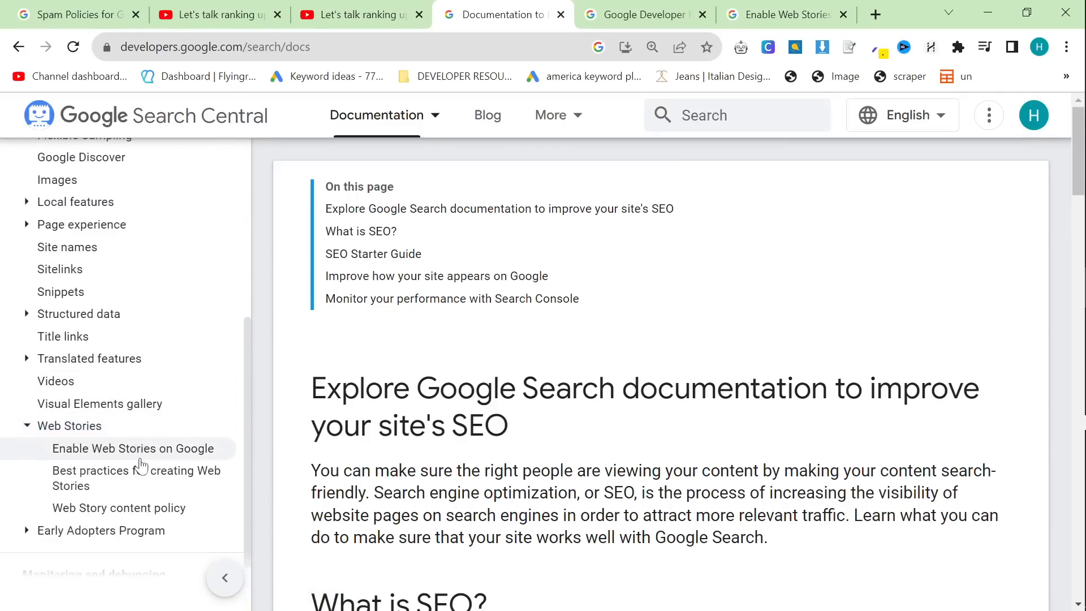
Step: Open the 'Enable Web Stories on Google' guide and read down to its indexing checks
left_click(132, 448)
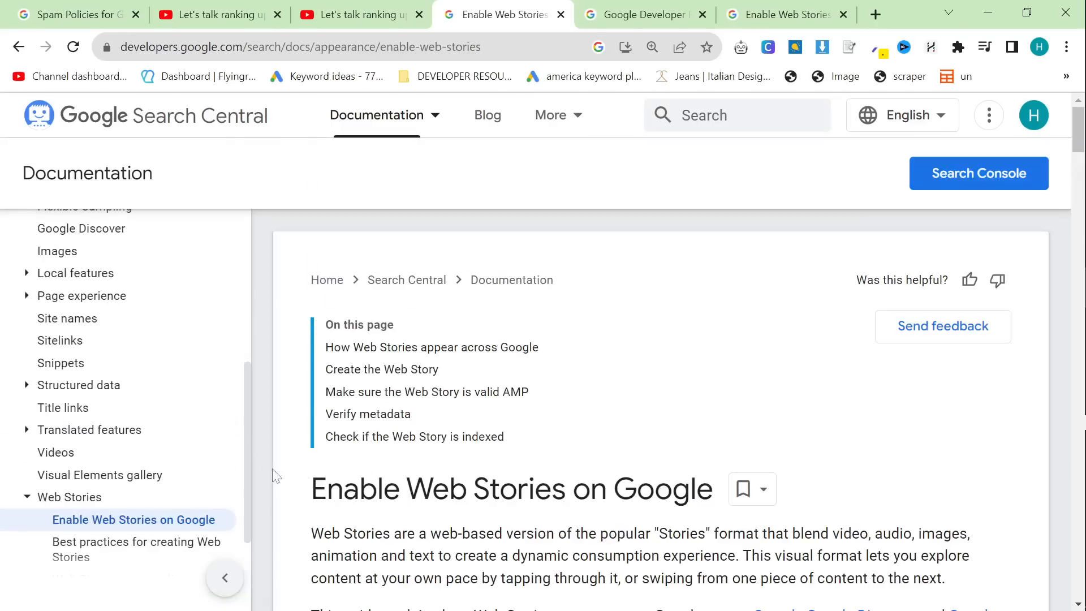
scroll("down", 3)
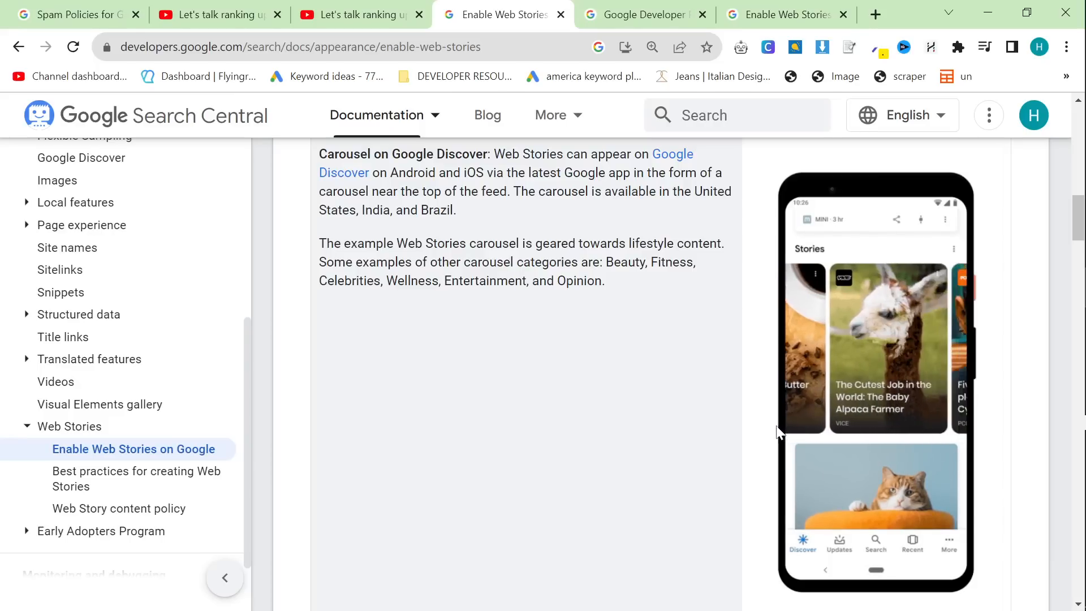
scroll("down", 3)
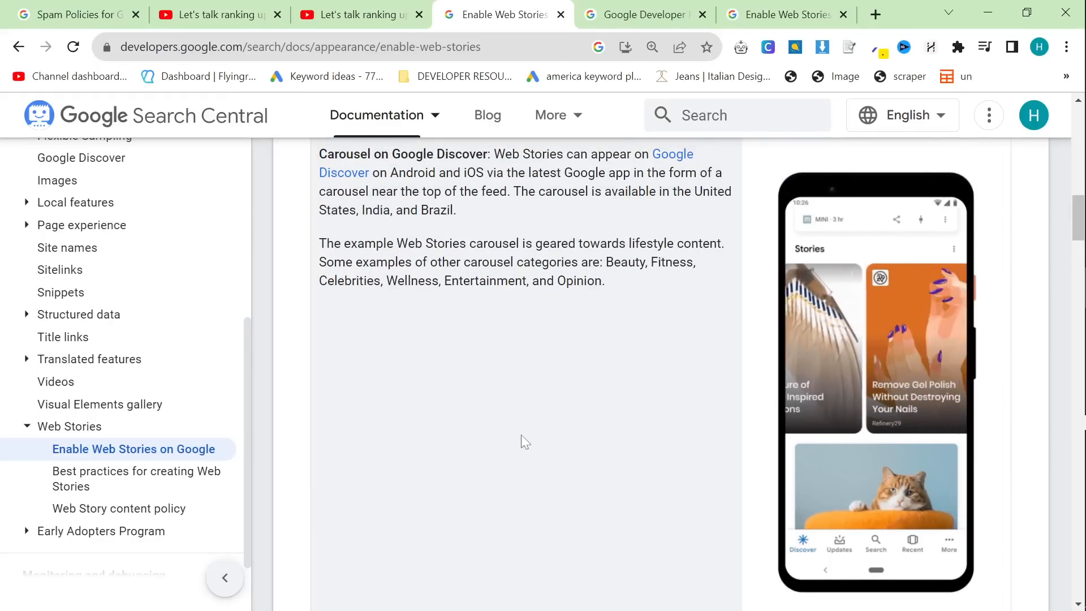
scroll("down", 3)
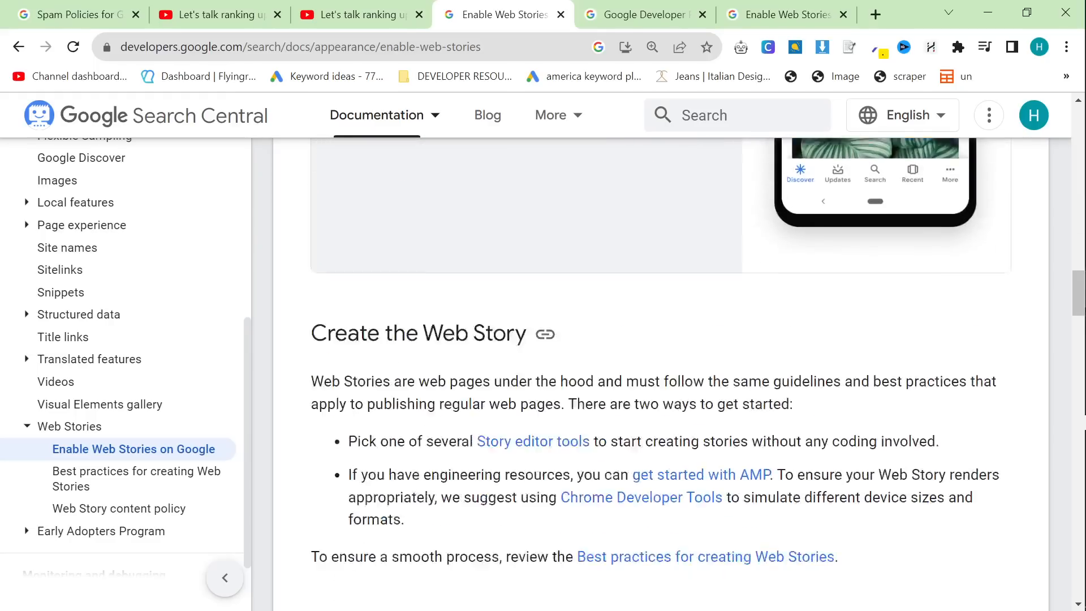
scroll("down", 3)
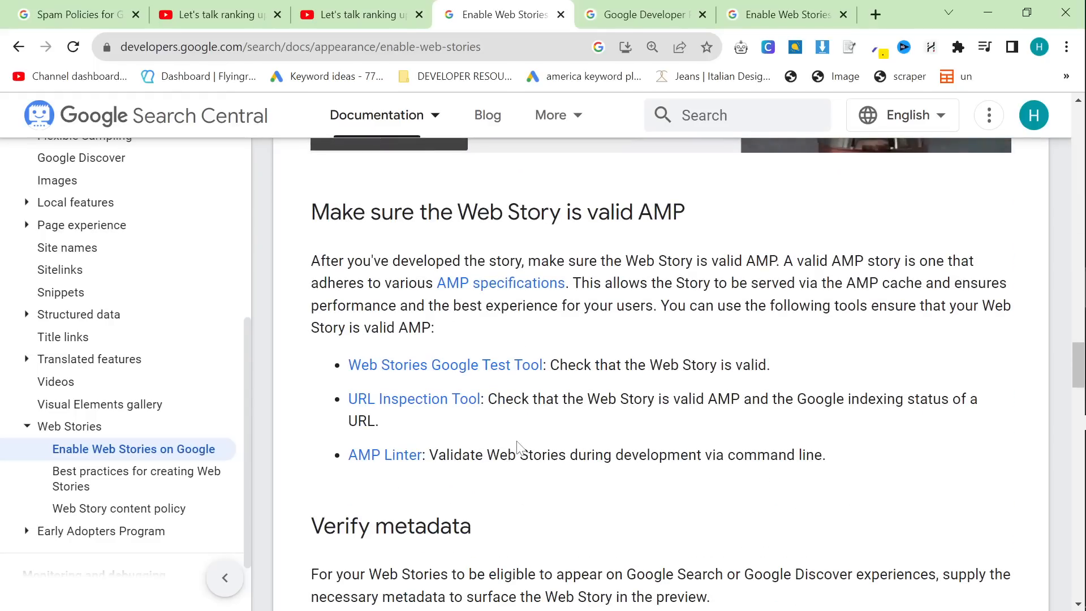
scroll("down", 3)
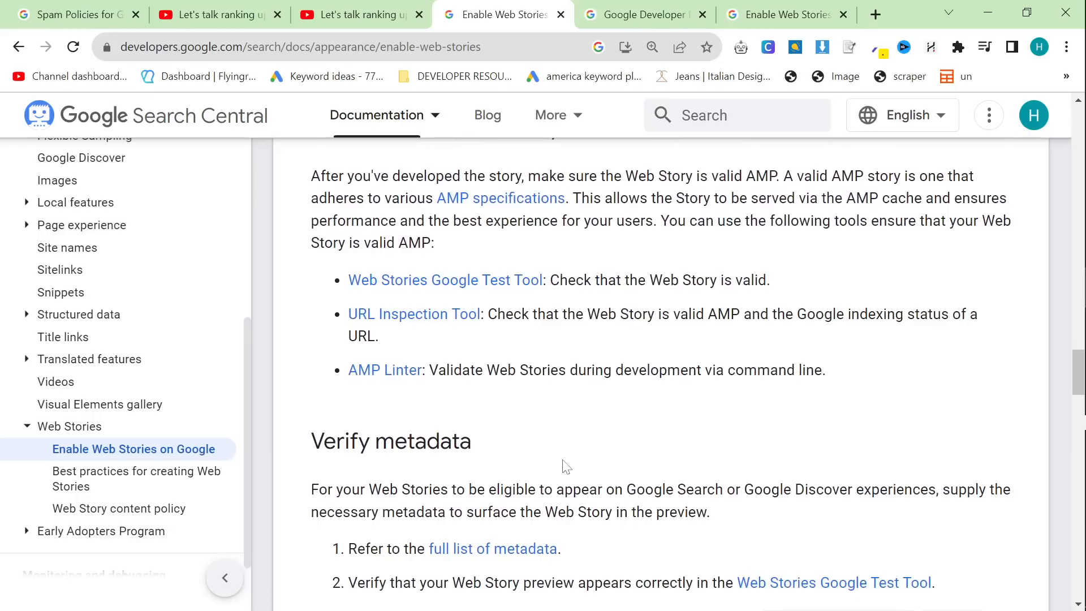
scroll("down", 3)
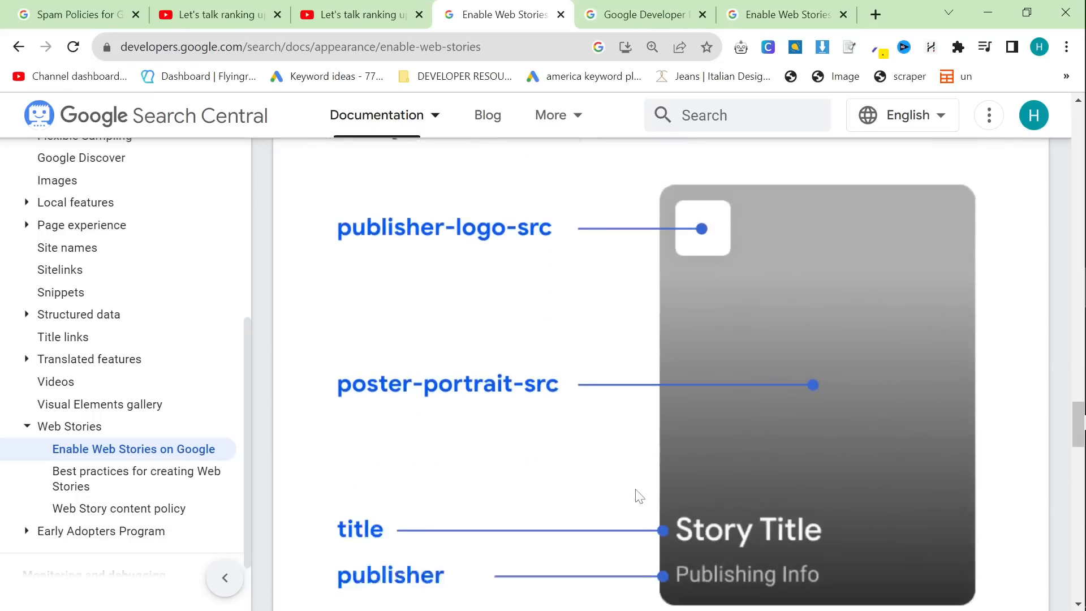
scroll("down", 3)
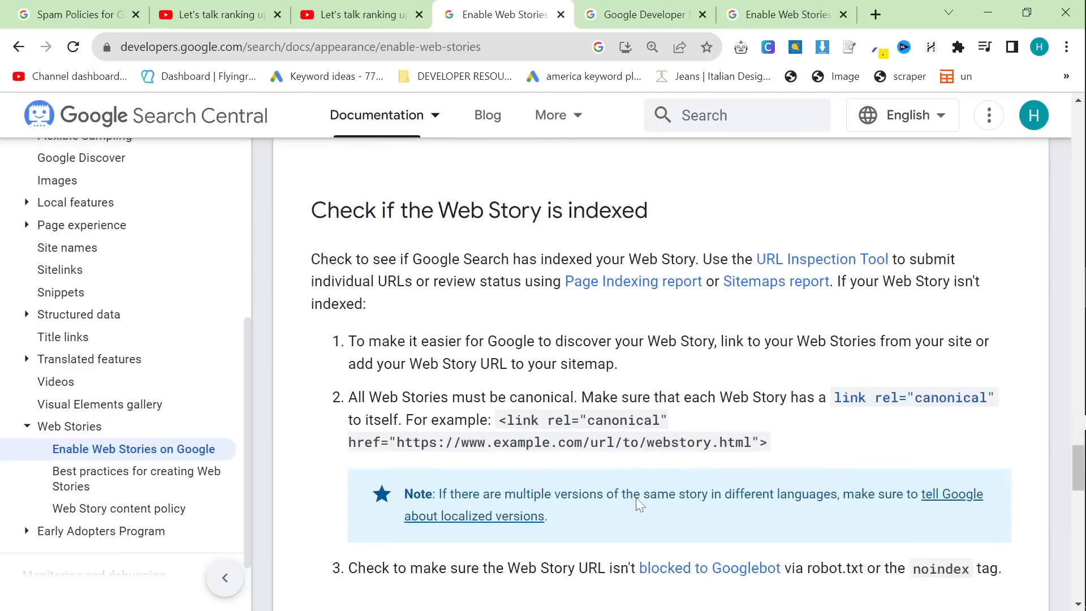
scroll("down", 3)
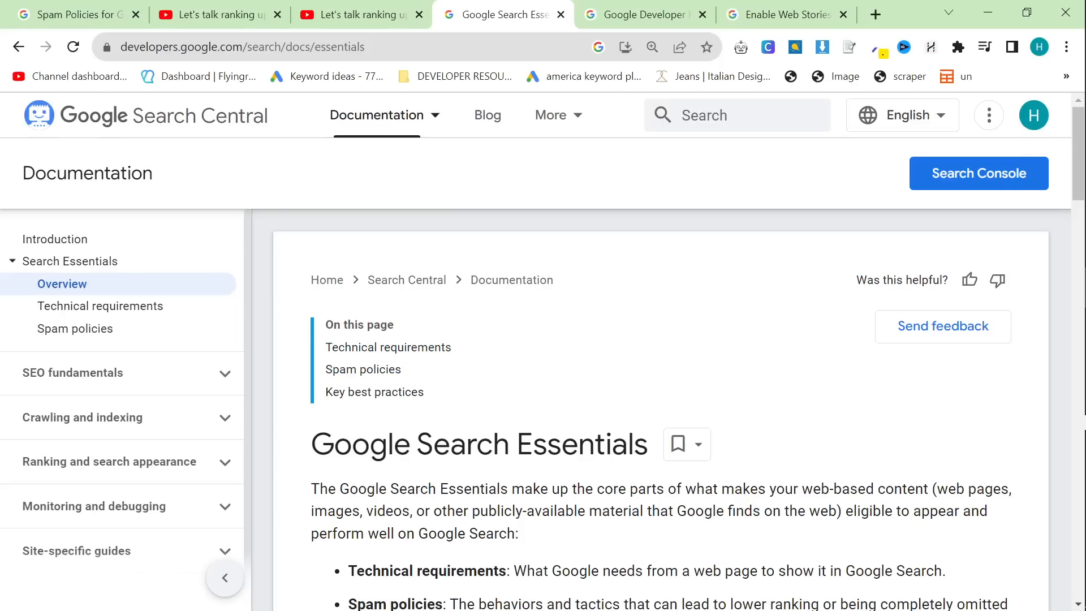
Step: Read through the Search Essentials pages, then open the Developer Profile dashboard
scroll("down", 3)
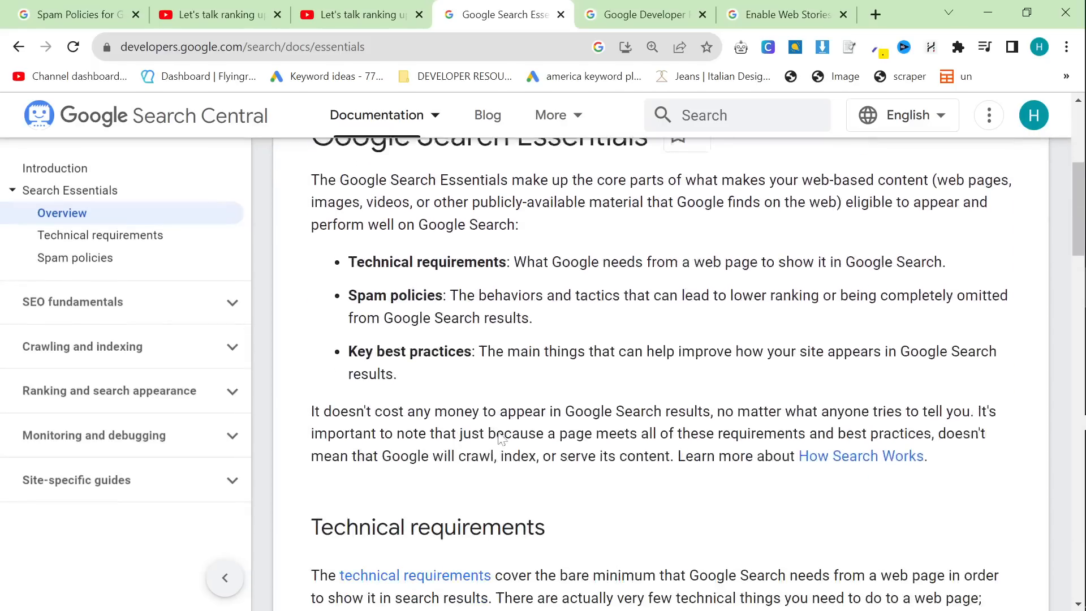
scroll("down", 3)
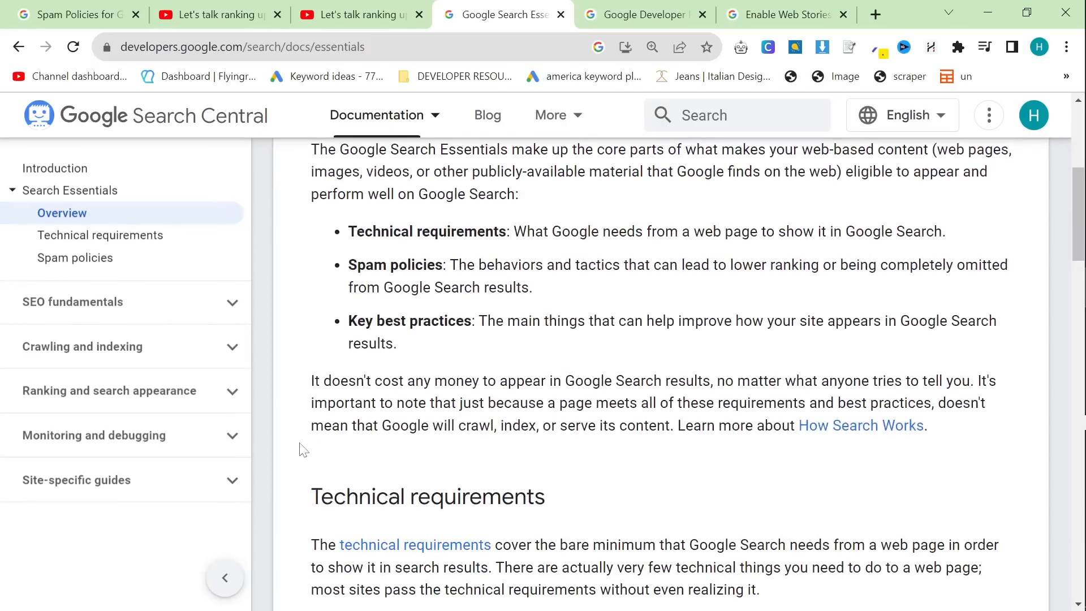
scroll("down", 3)
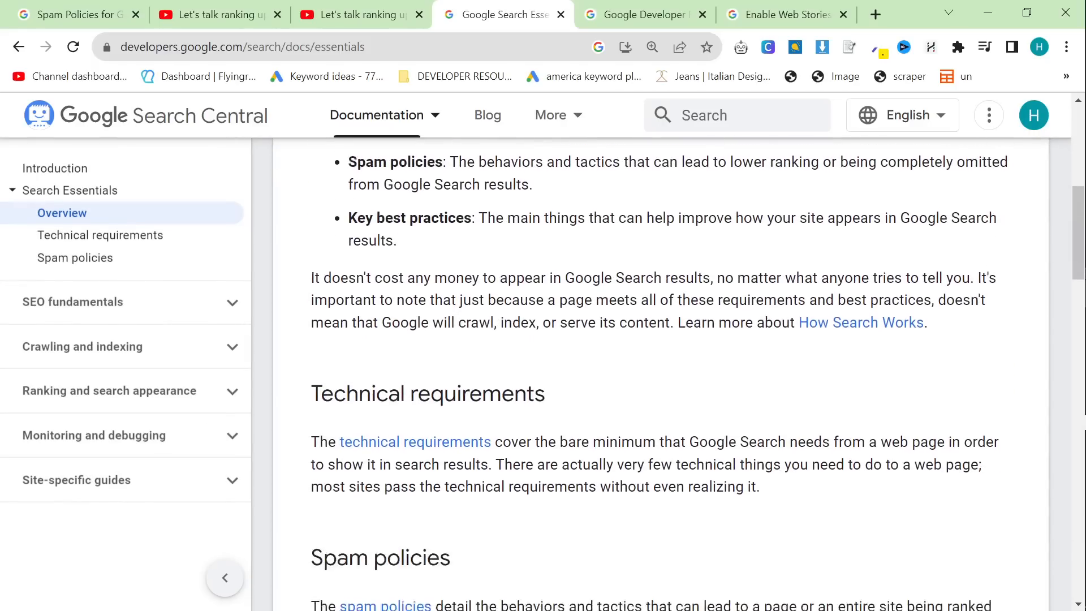
scroll("down", 3)
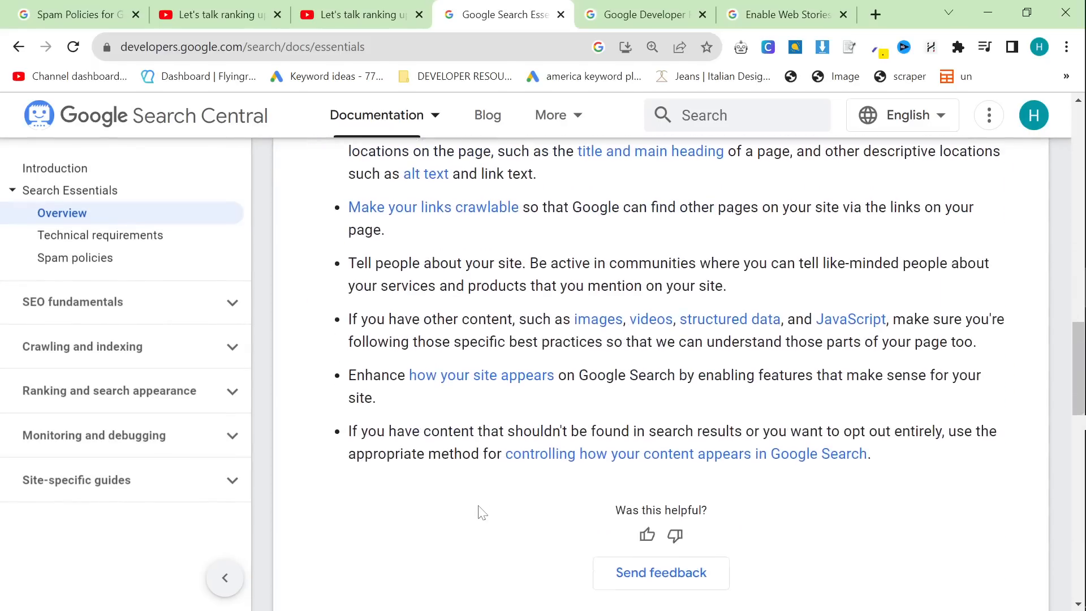
scroll("down", 3)
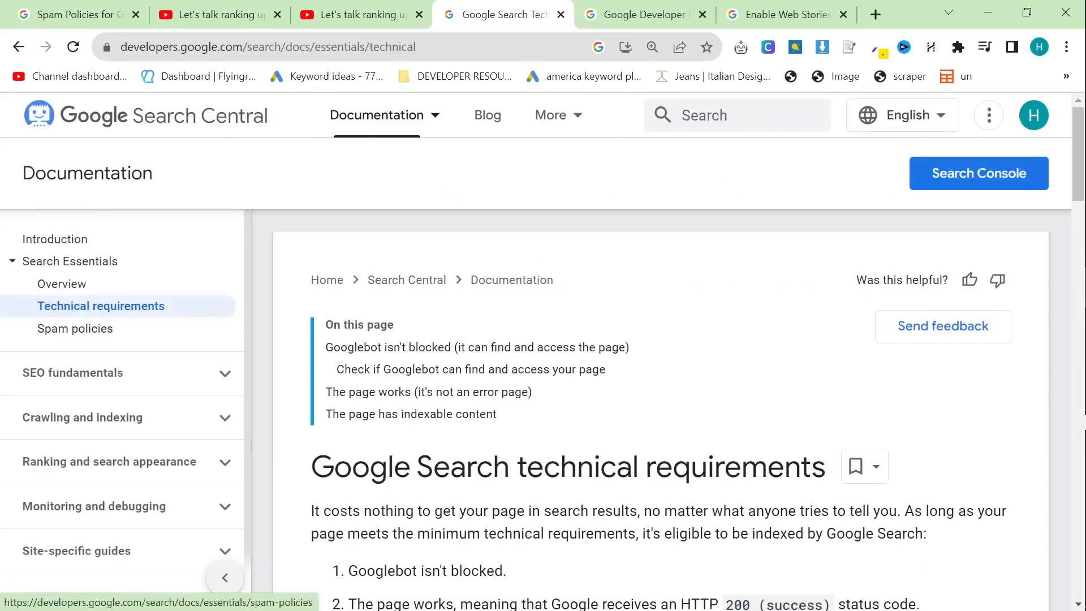
scroll("down", 3)
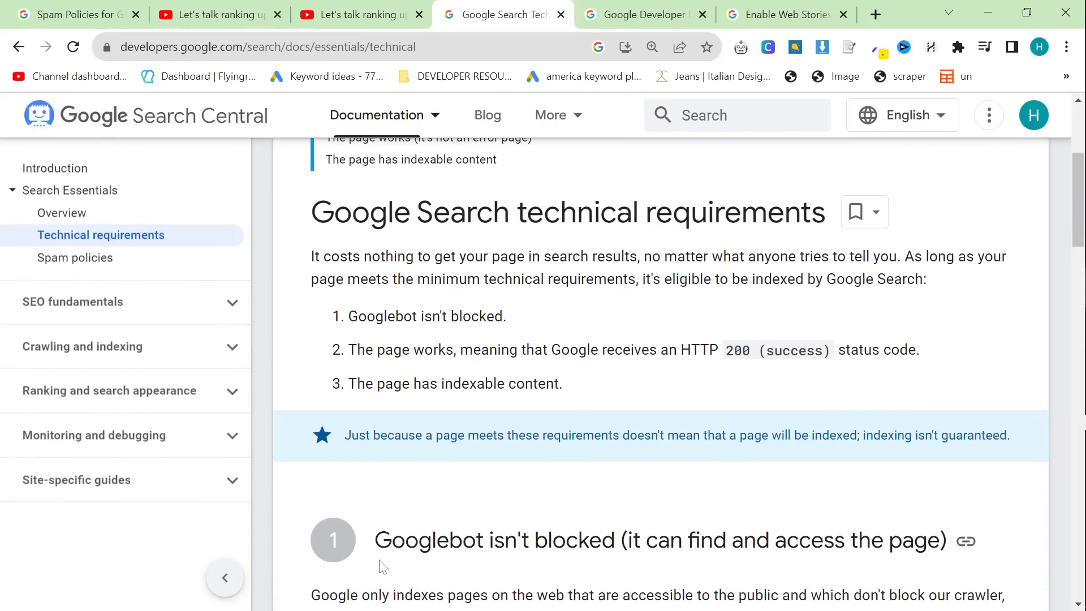
scroll("down", 3)
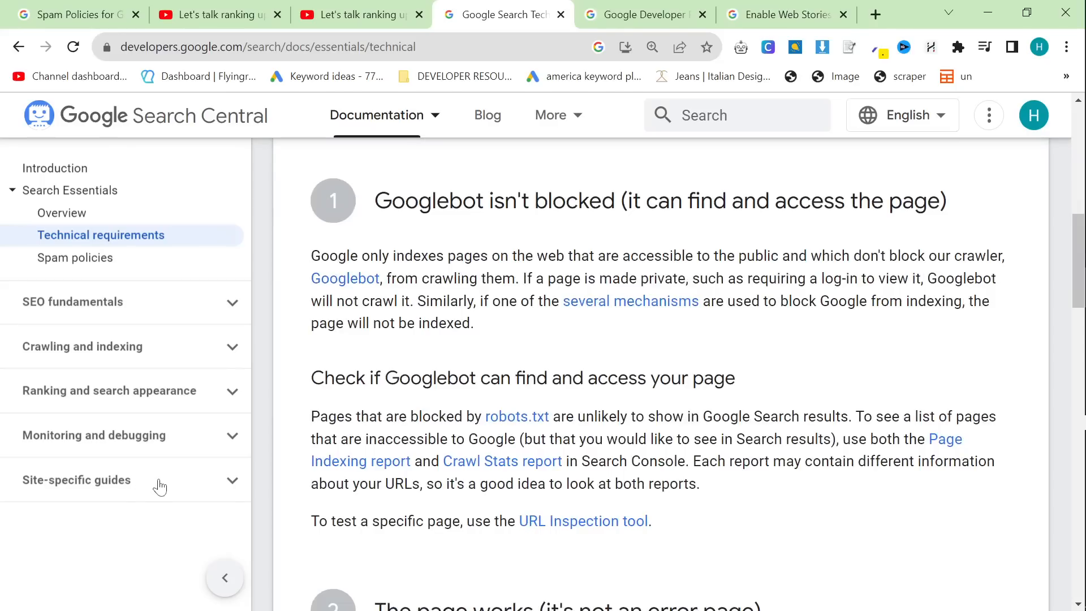
mouse_move(164, 494)
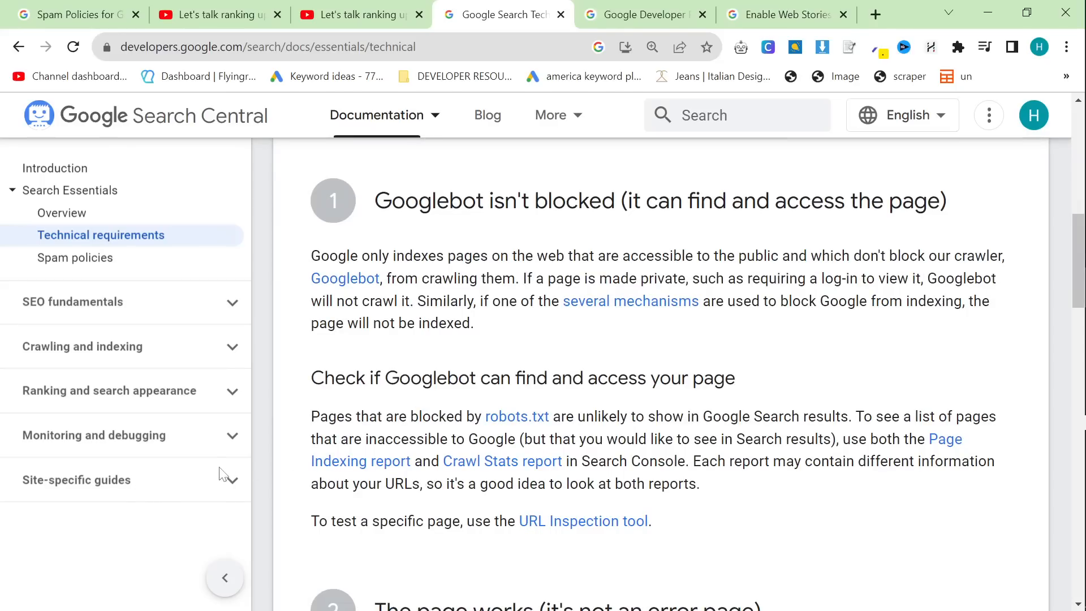
mouse_move(669, 401)
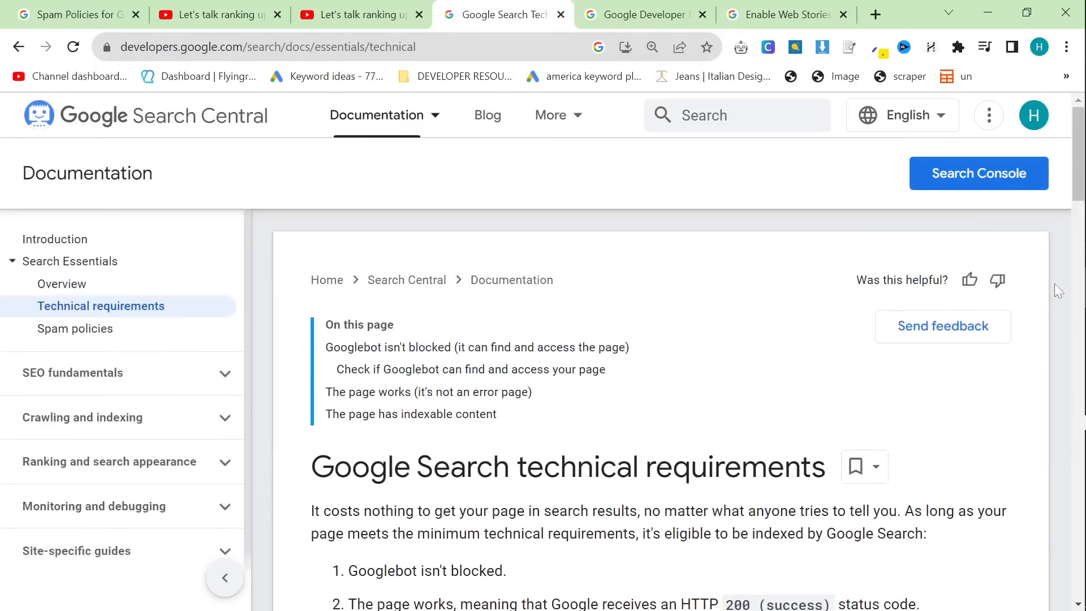
mouse_move(969, 228)
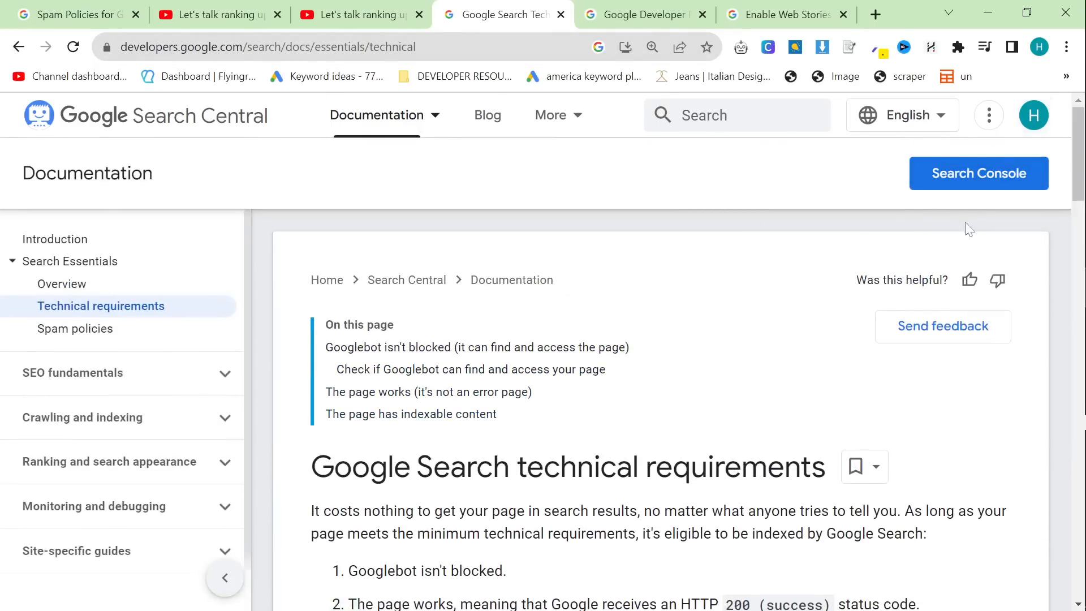
left_click(988, 114)
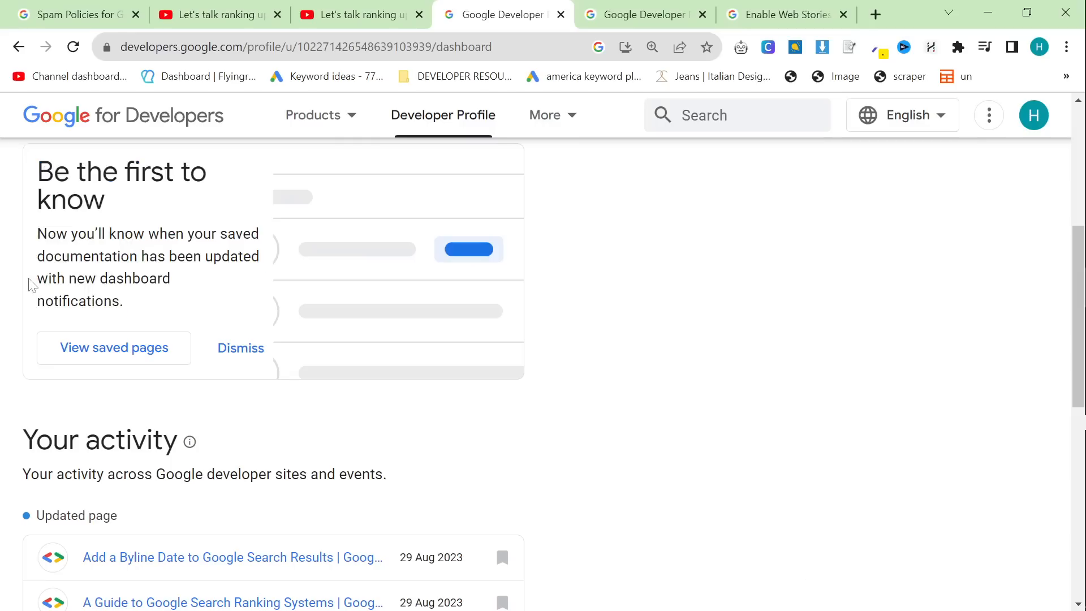
Step: Highlight 'with new dashboard notifications.' on the Developer Profile dashboard and scroll down
left_click_drag(37, 278, 123, 301)
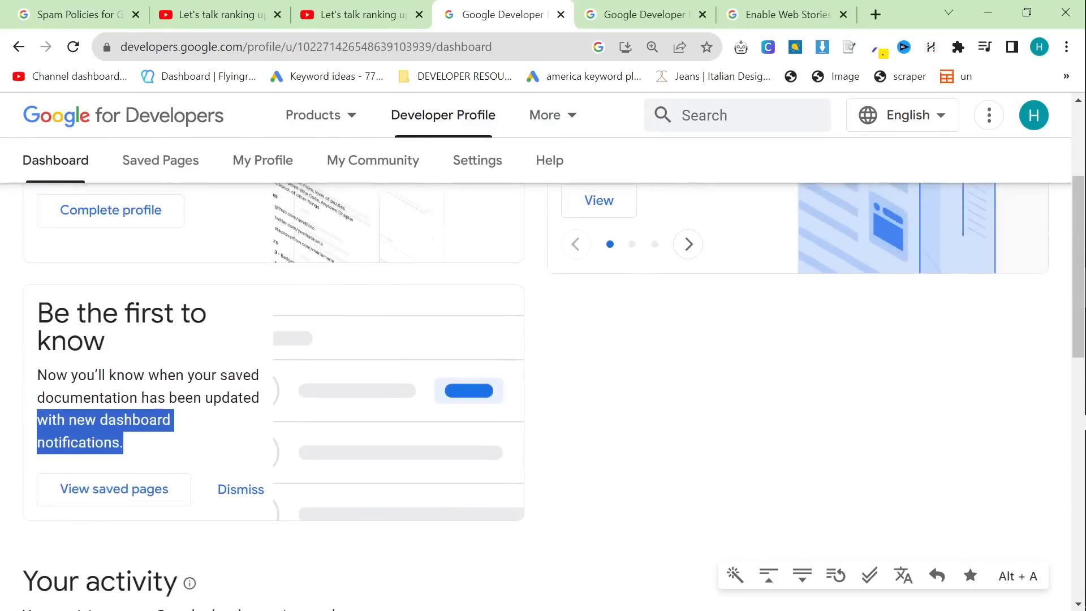
scroll("down", 3)
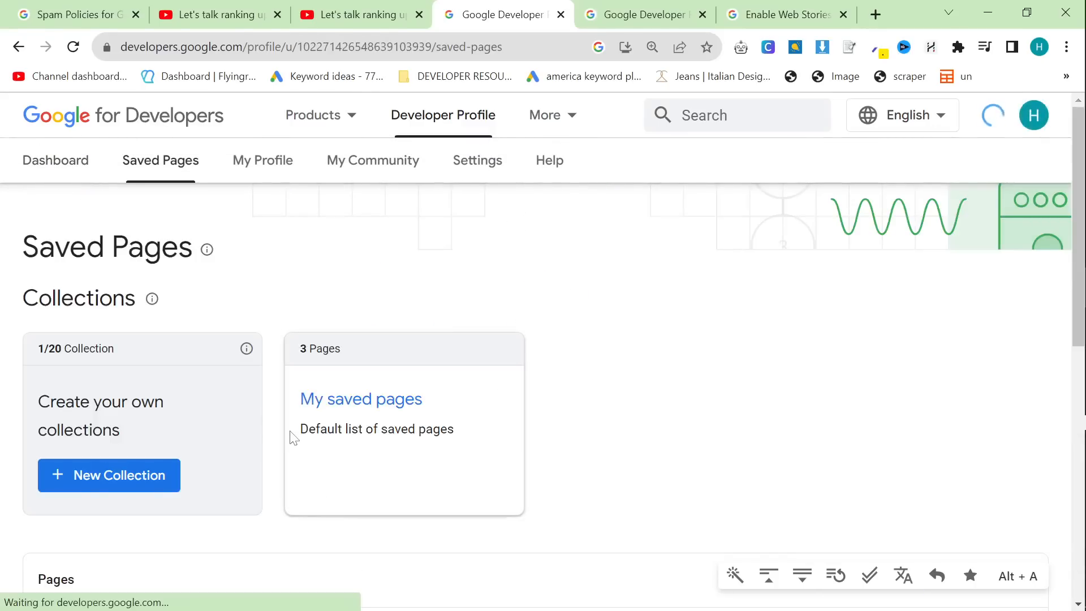
Step: Scroll through the three saved pages, return to the Dashboard, and open 'Get your website on Google'
scroll("down", 3)
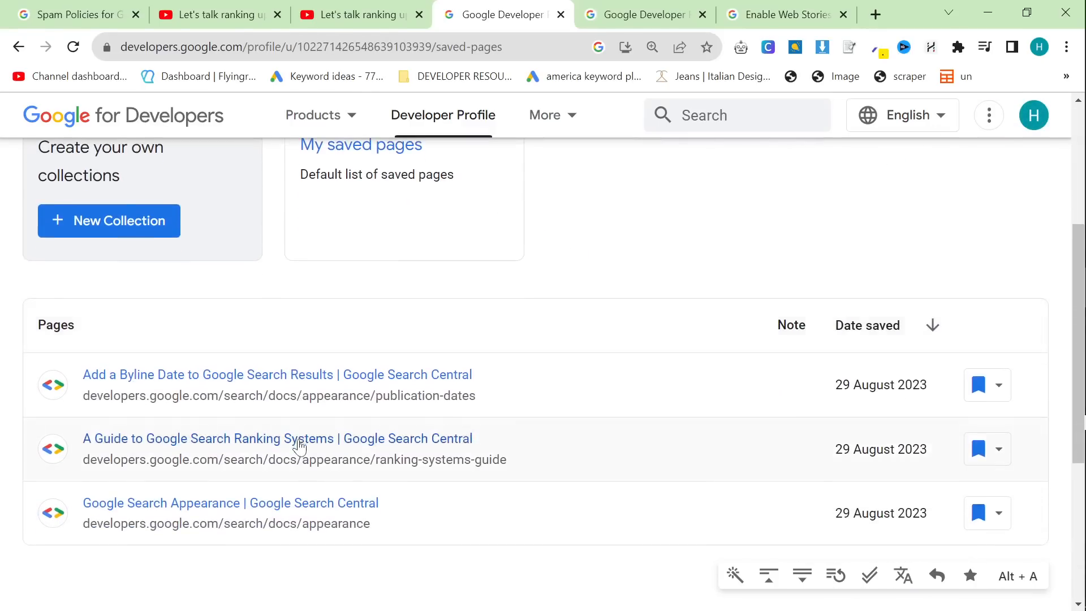
scroll("down", 3)
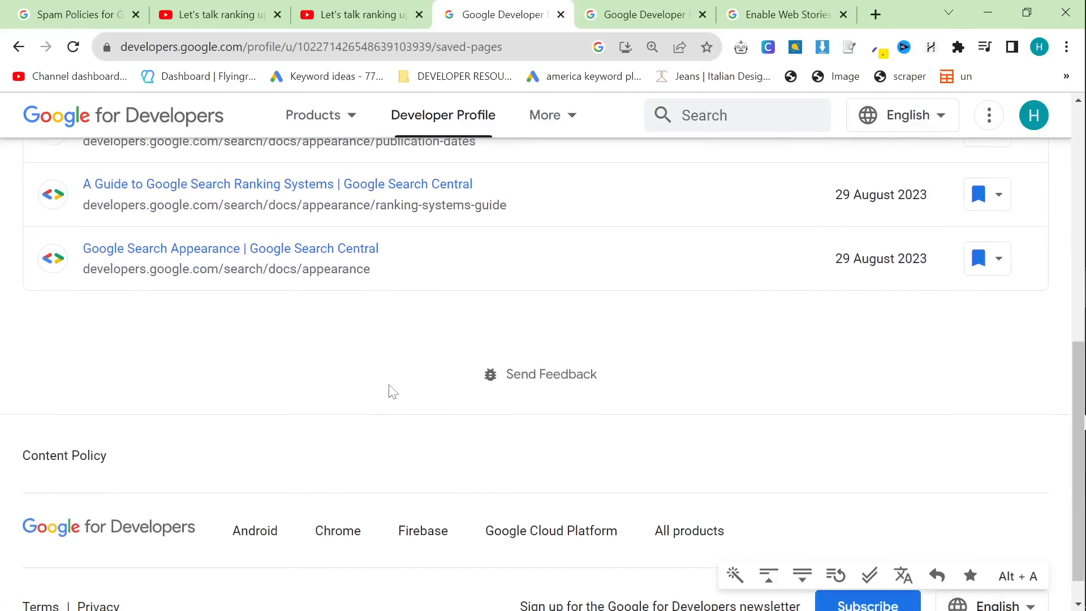
scroll("up", 3)
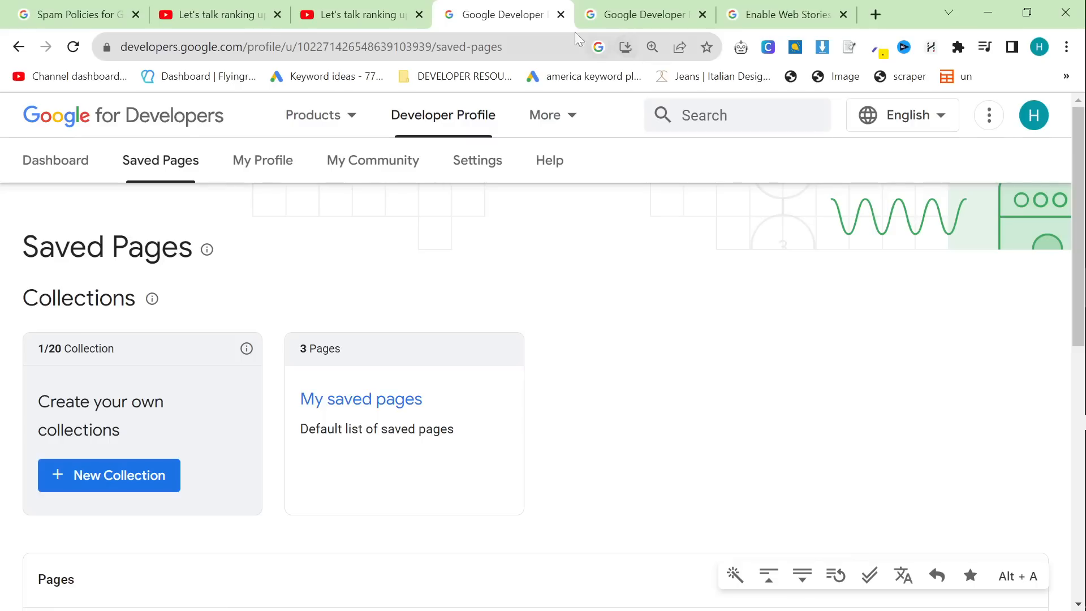
mouse_move(644, 13)
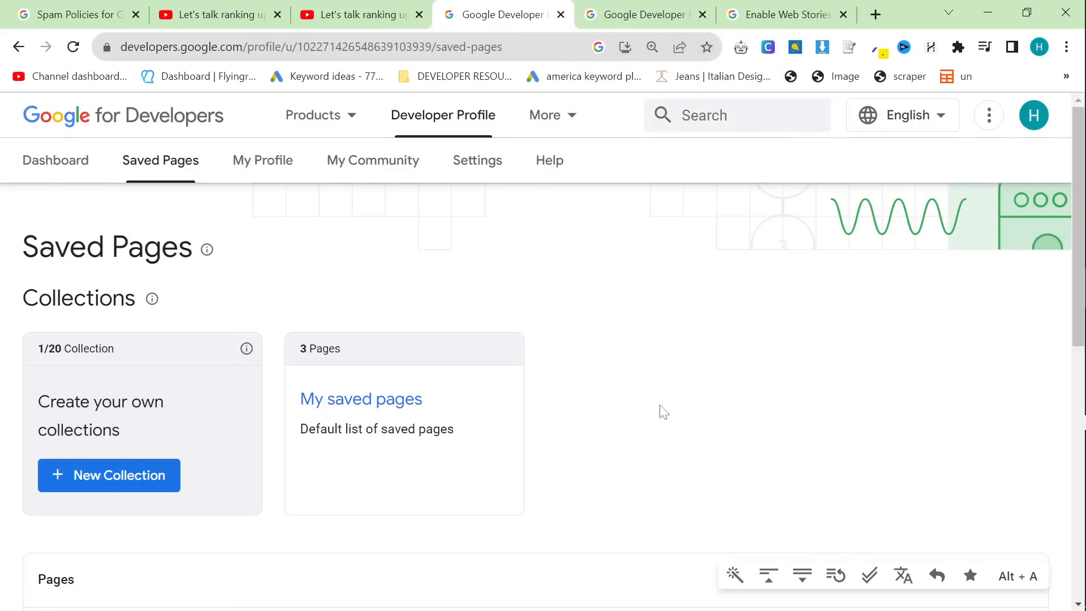
scroll("down", 3)
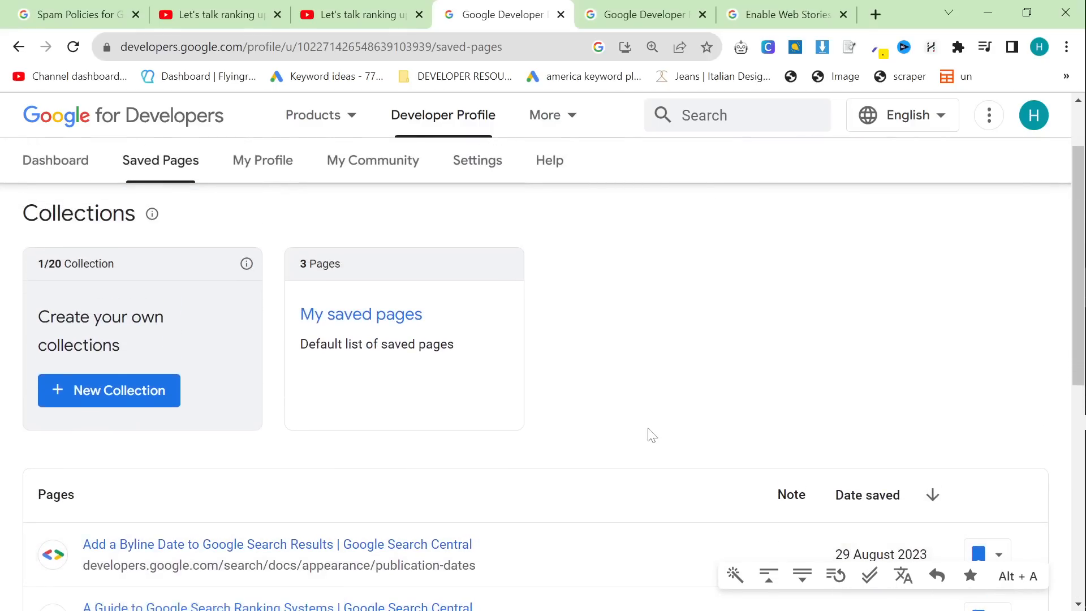
scroll("down", 3)
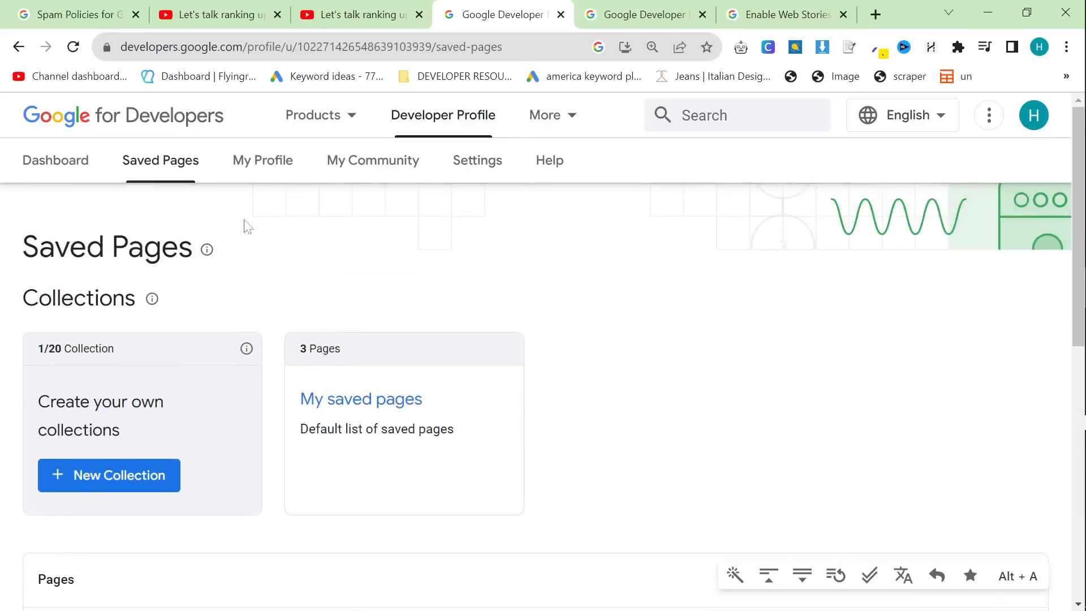
left_click(56, 160)
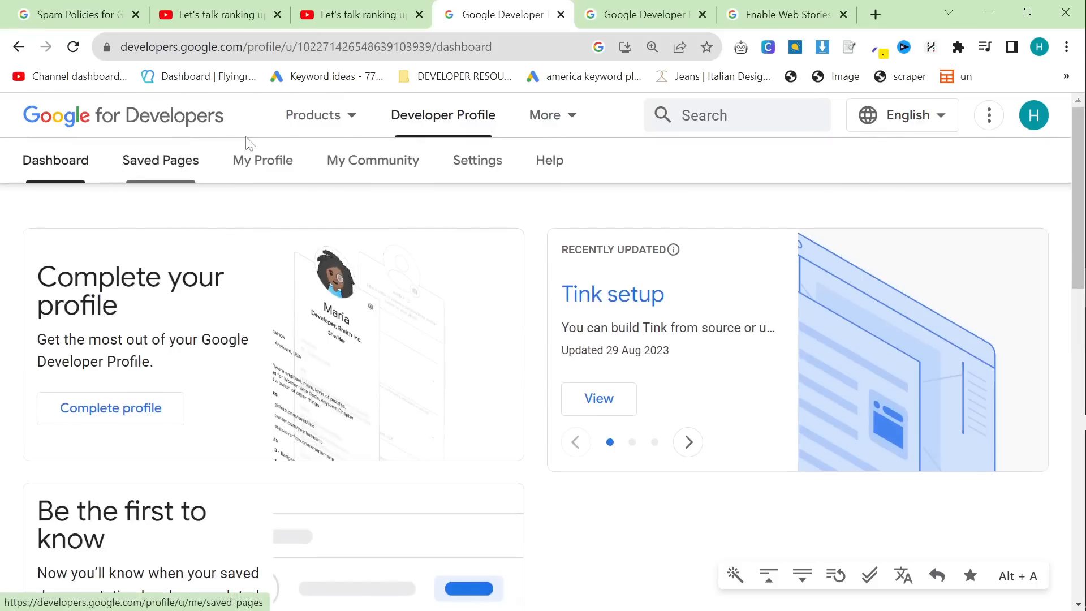
mouse_move(301, 211)
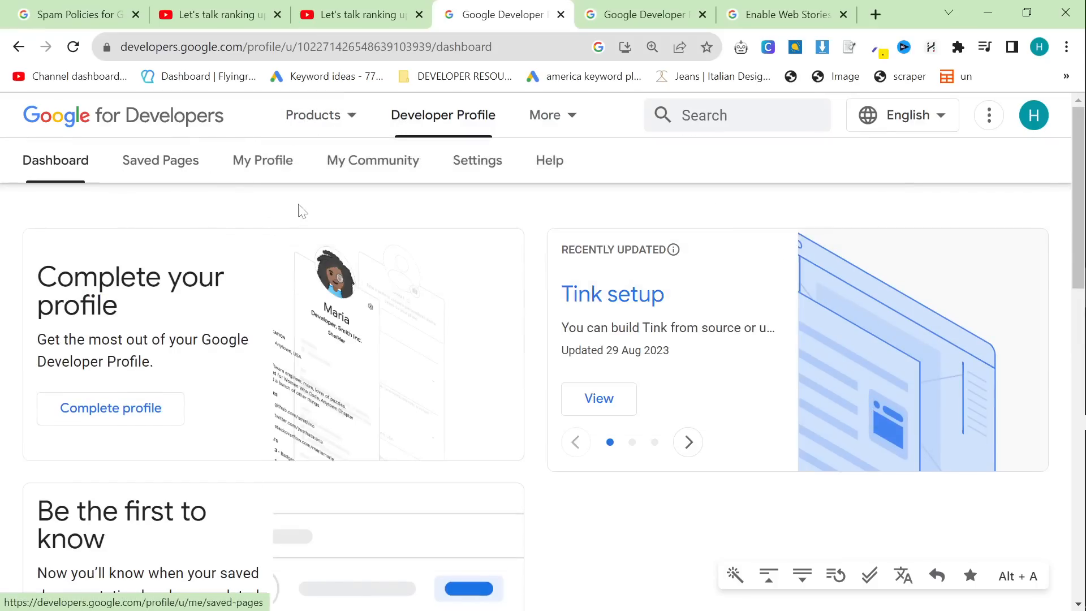
left_click(313, 115)
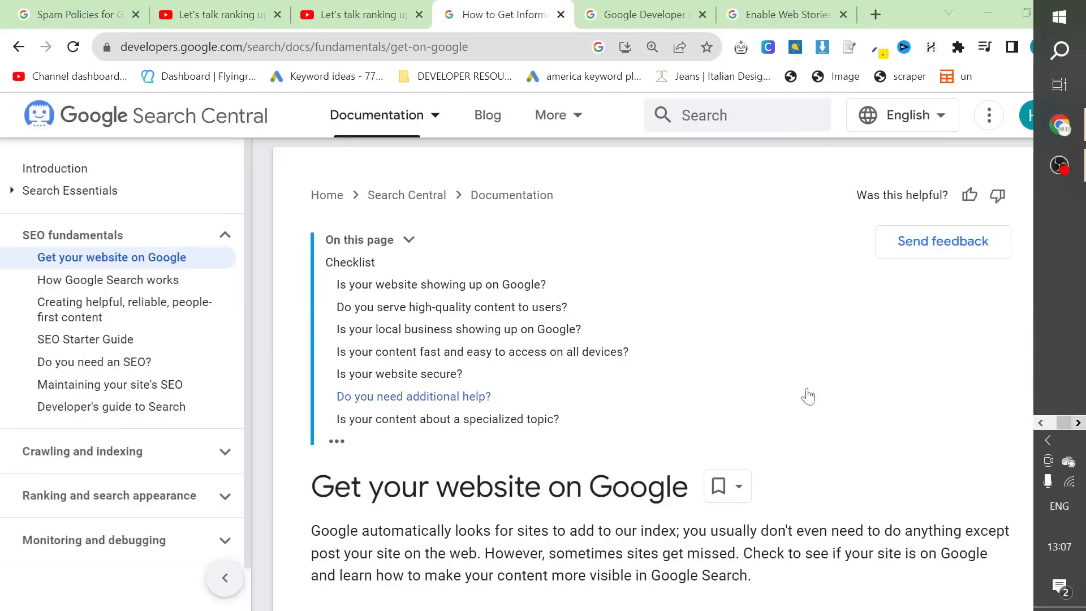
Step: Jump to the 'Do you need additional help?' section and scroll down the guide
left_click(413, 396)
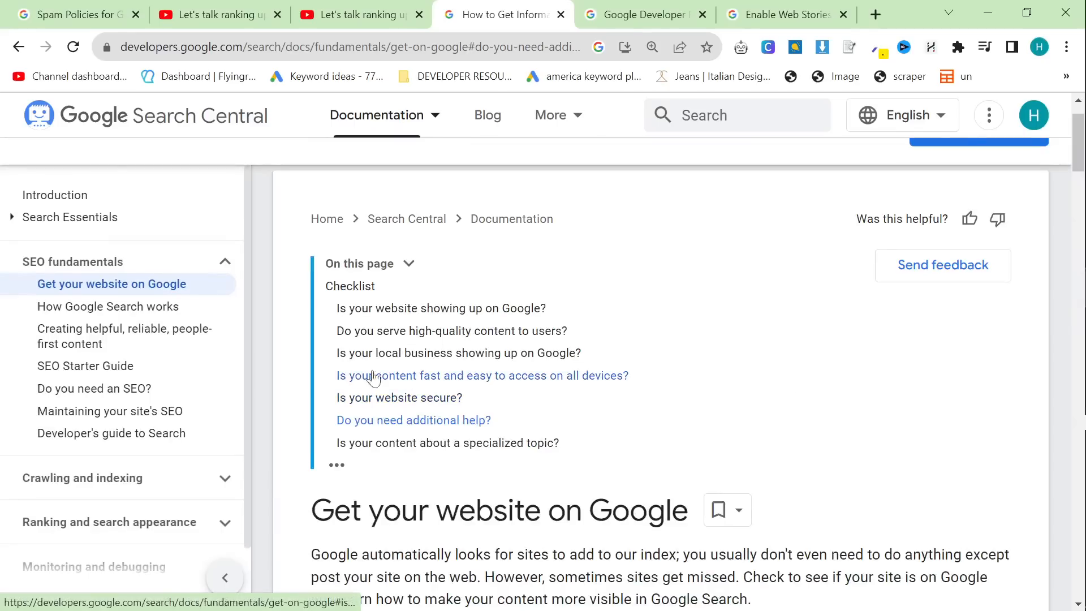
scroll("down", 3)
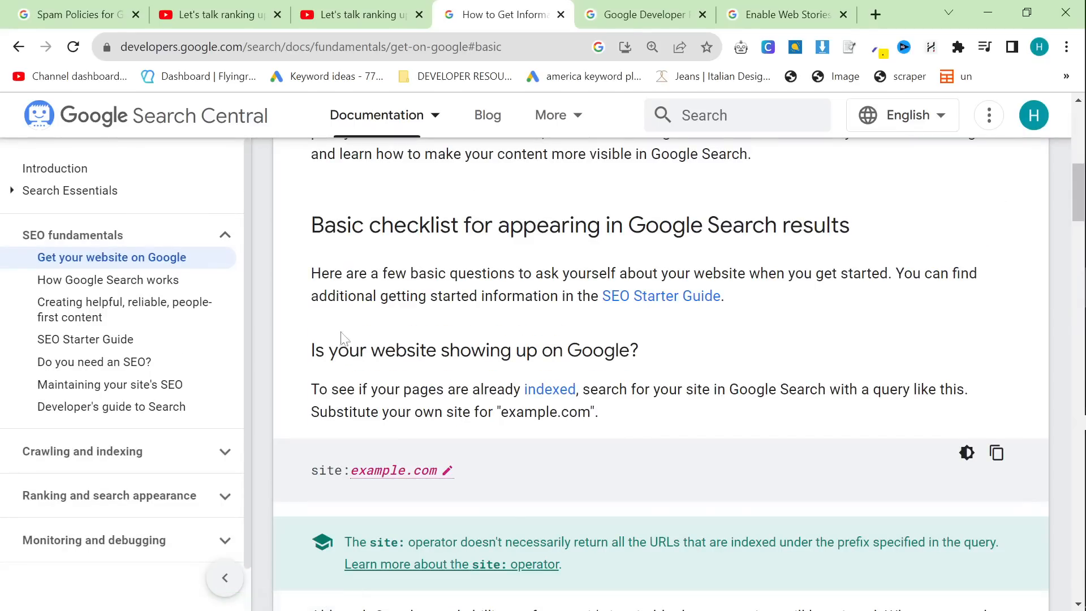
scroll("down", 3)
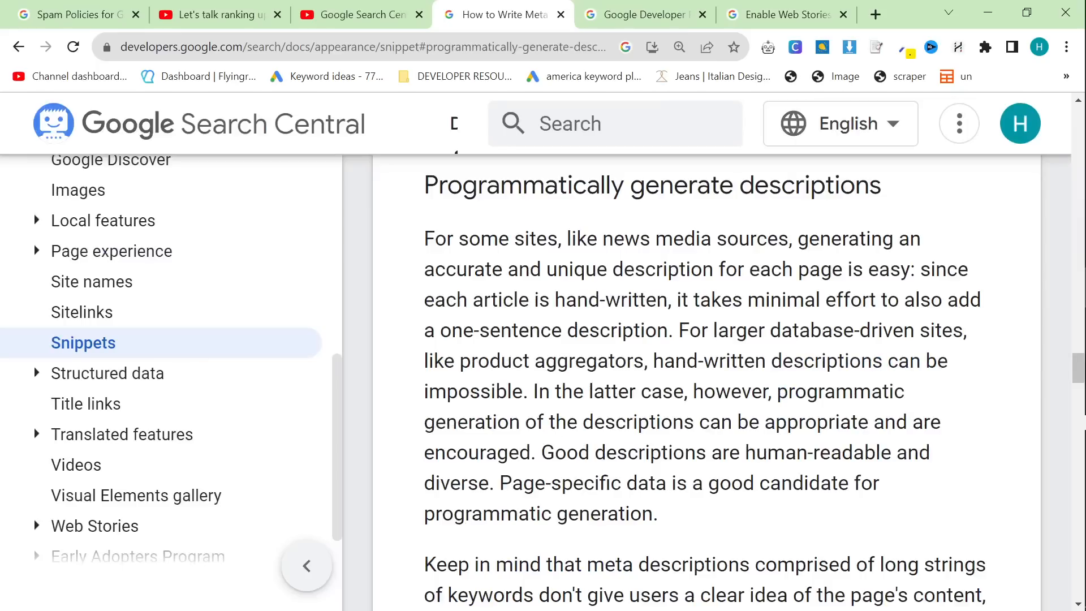
mouse_move(300, 376)
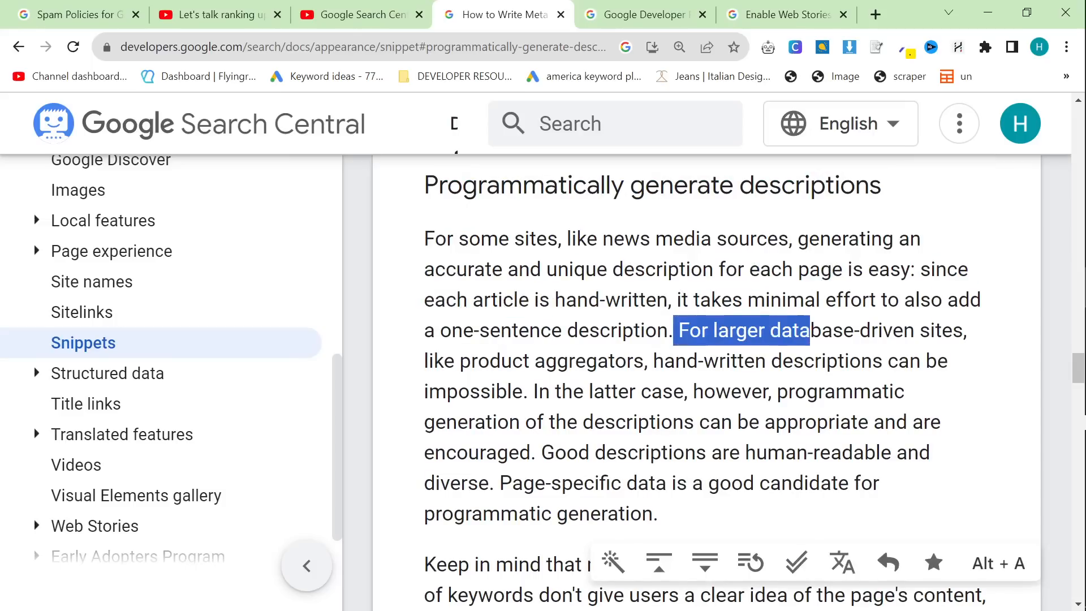
left_click_drag(810, 330, 658, 361)
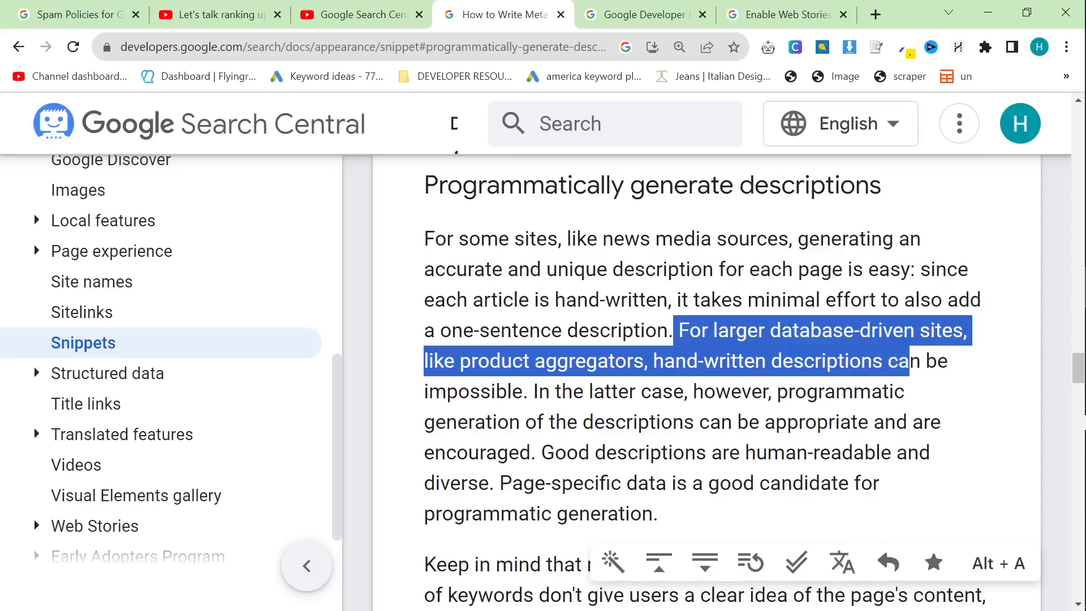
left_click_drag(907, 361, 779, 391)
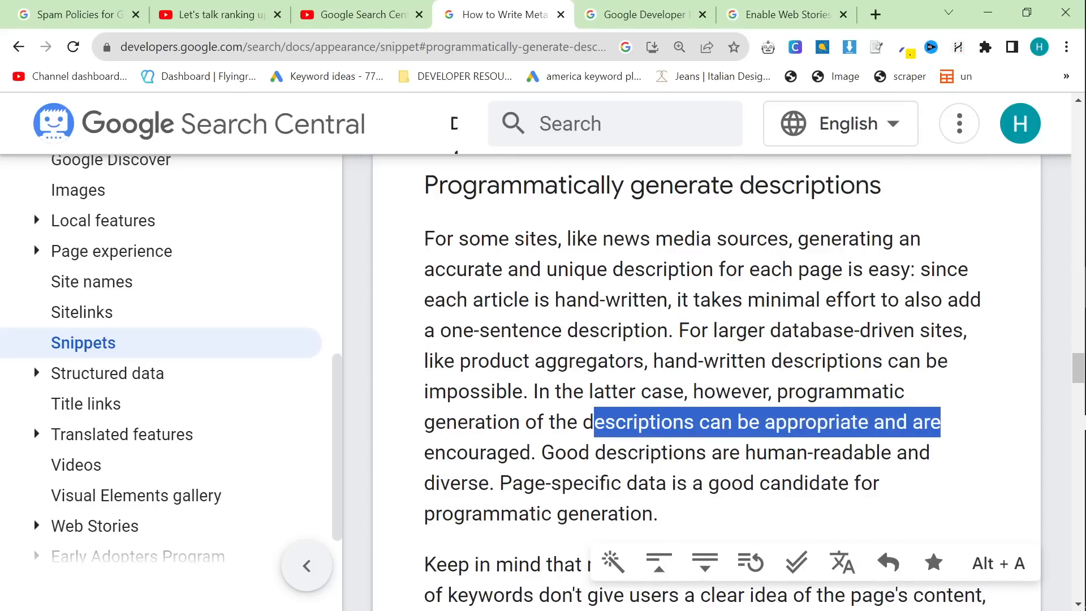
left_click_drag(942, 422, 527, 453)
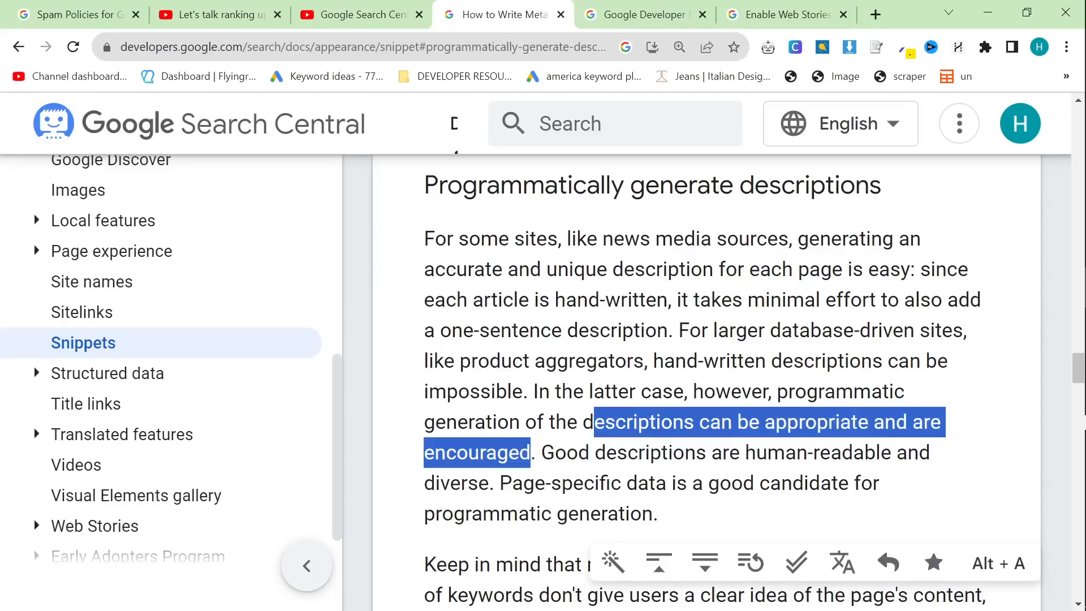
mouse_move(464, 475)
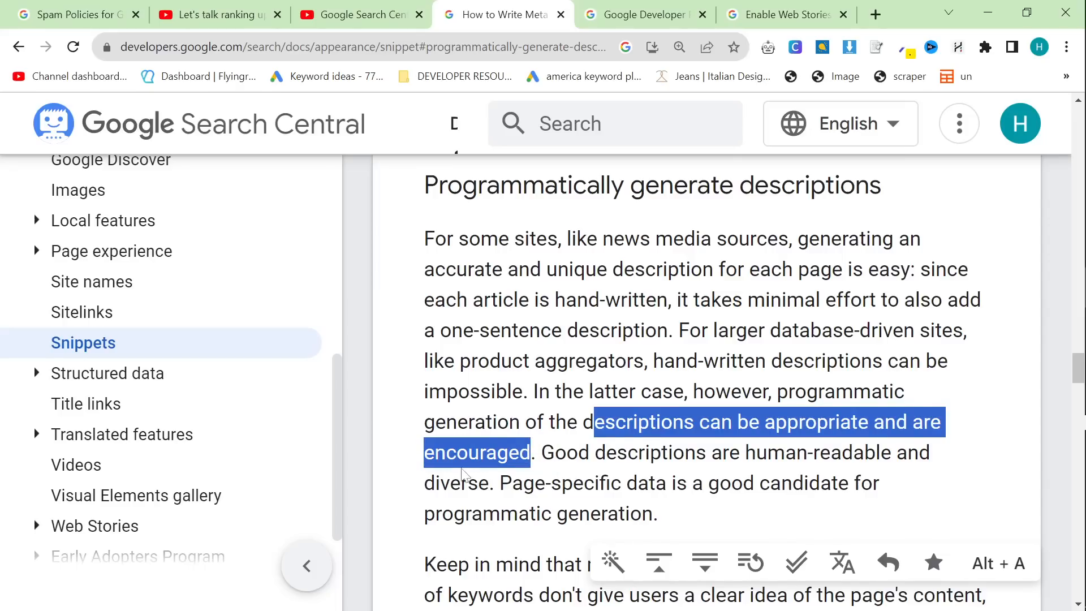
left_click_drag(499, 483, 651, 514)
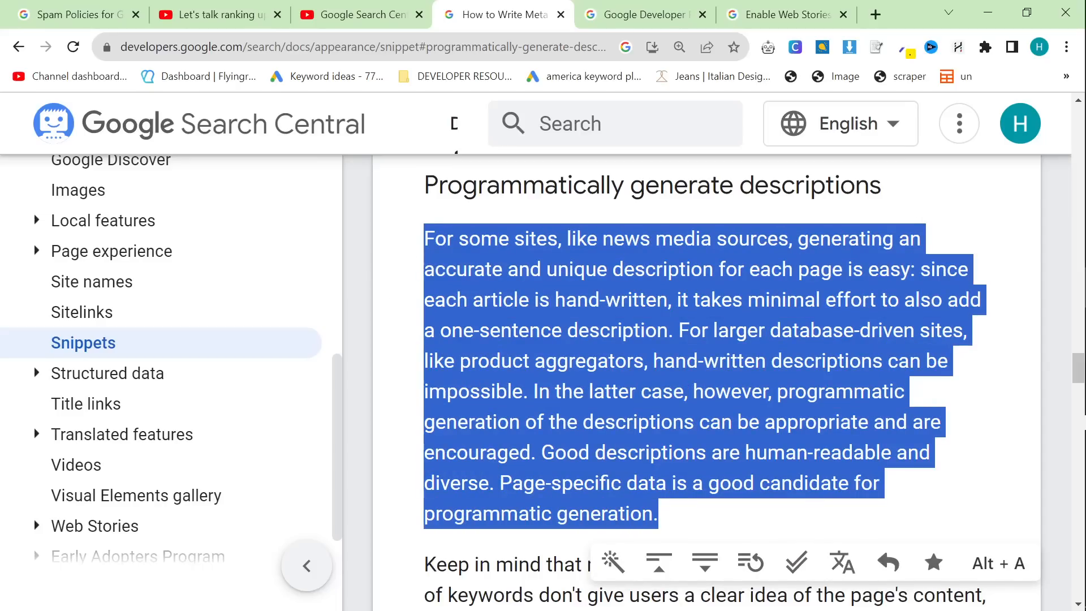
mouse_move(476, 291)
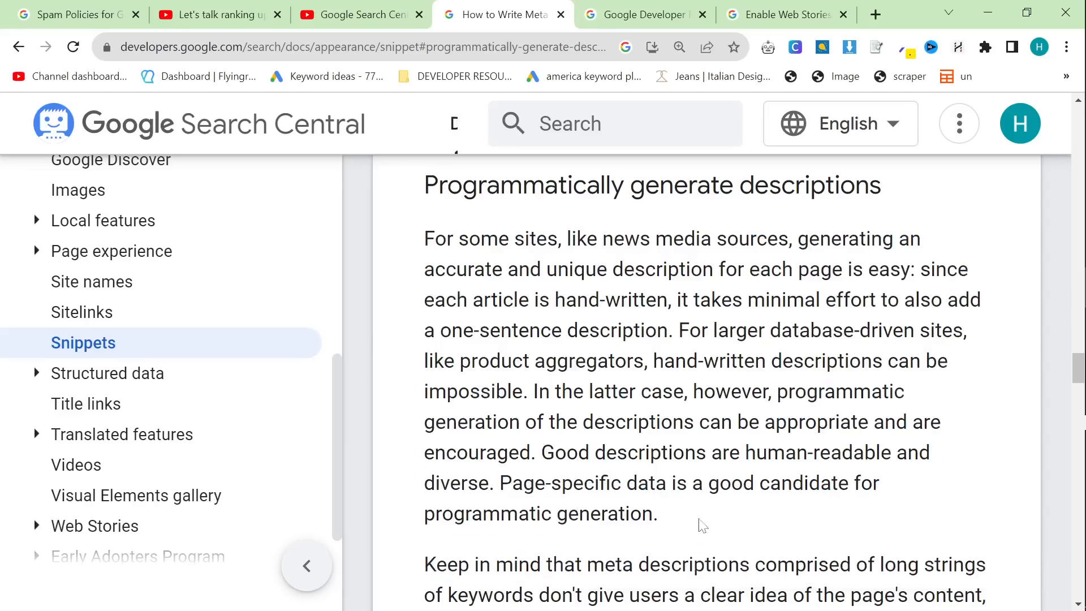
left_click_drag(423, 238, 585, 360)
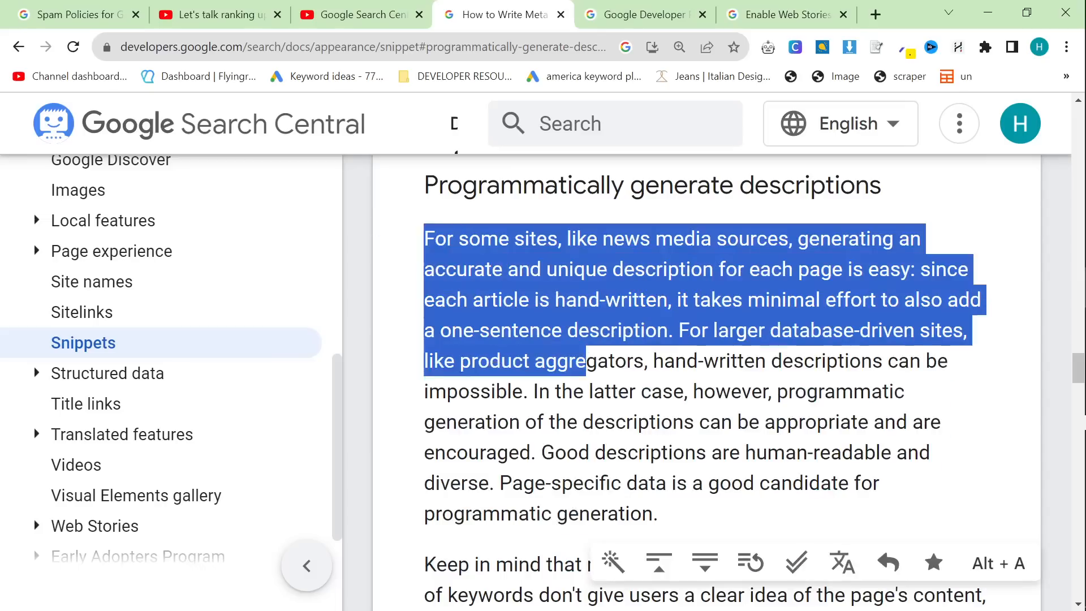
left_click_drag(586, 361, 658, 515)
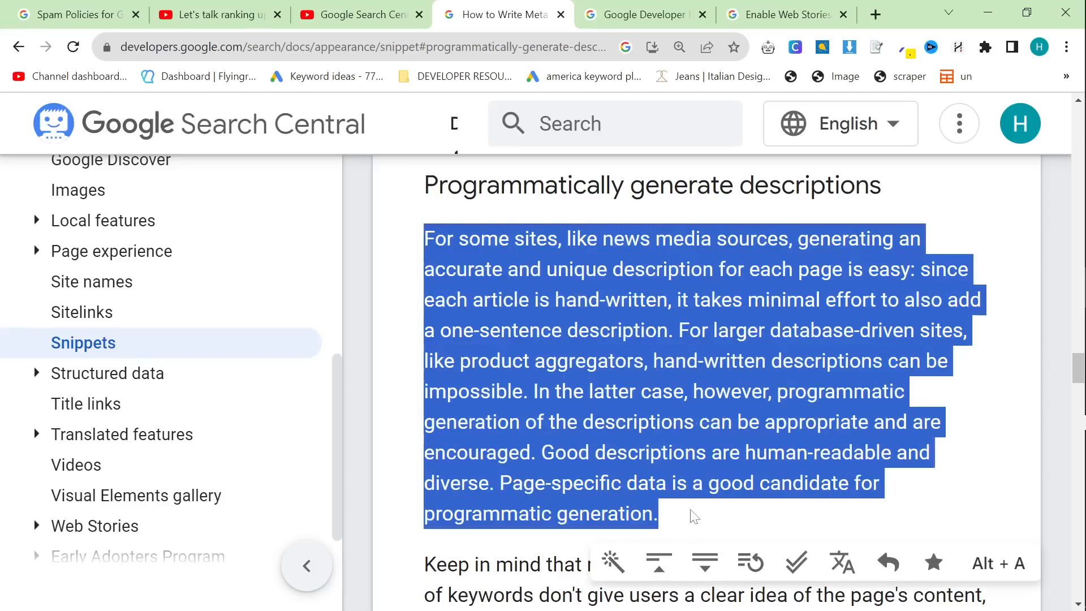
mouse_move(567, 439)
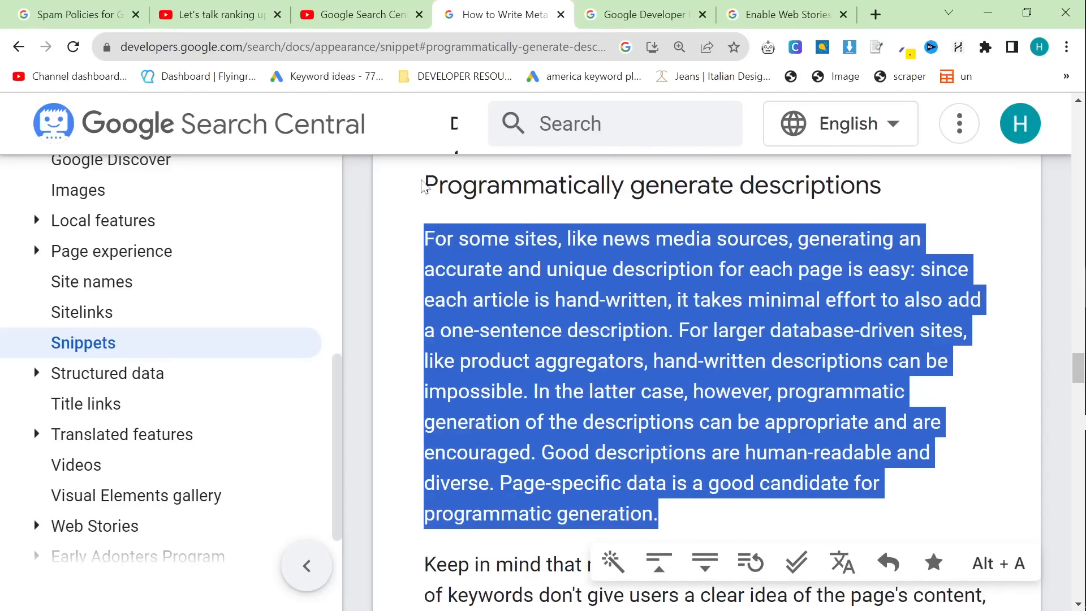
mouse_move(570, 383)
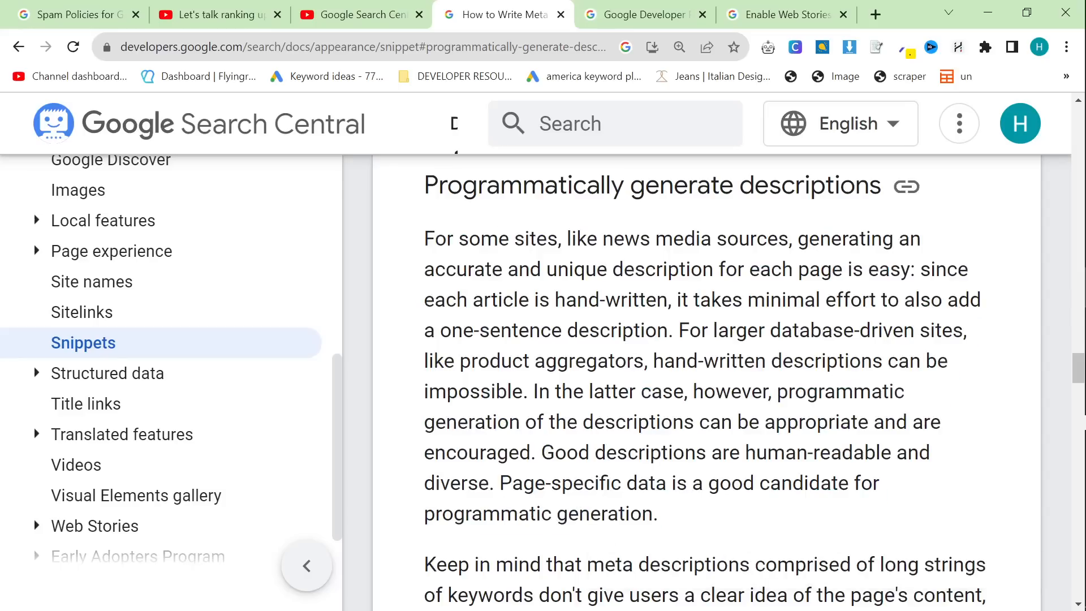
scroll("down", 3)
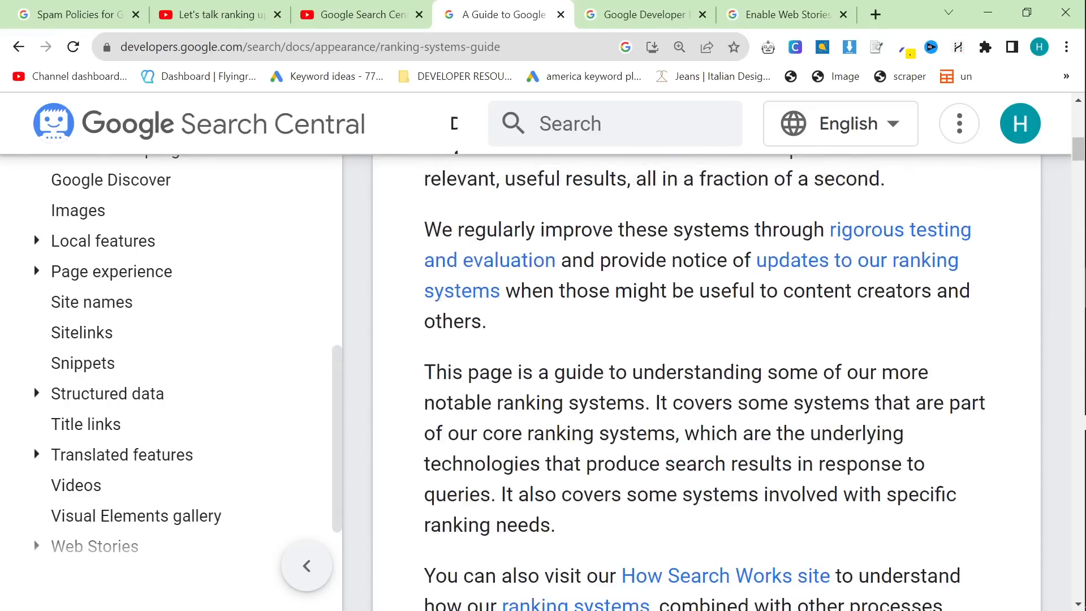
Step: Glance at the YouTube episode tab, return to the ranking systems guide, and read down to Freshness systems
left_click(215, 13)
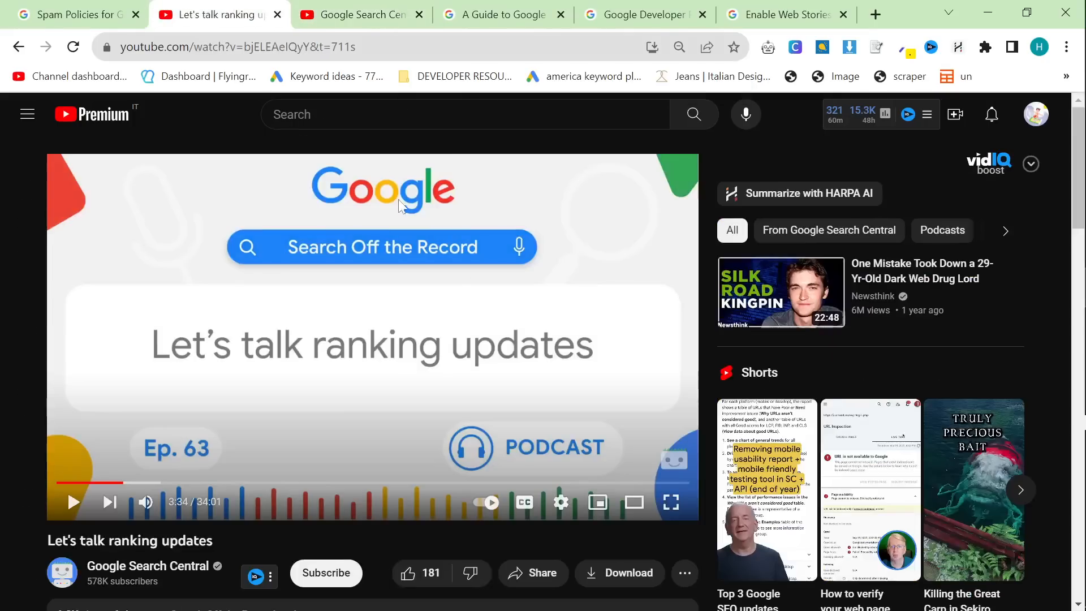
left_click(503, 13)
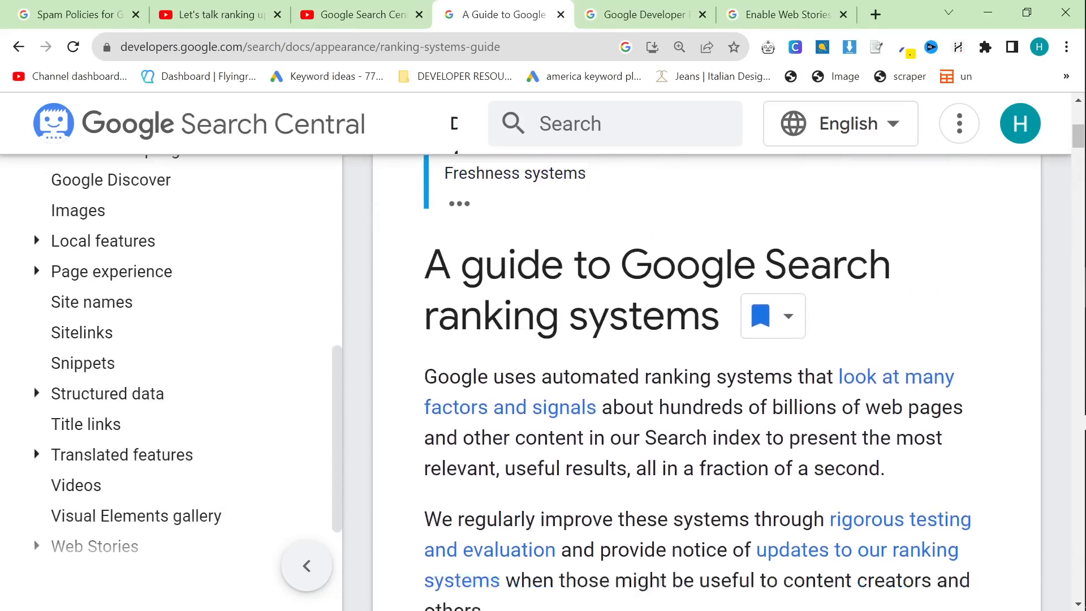
scroll("down", 3)
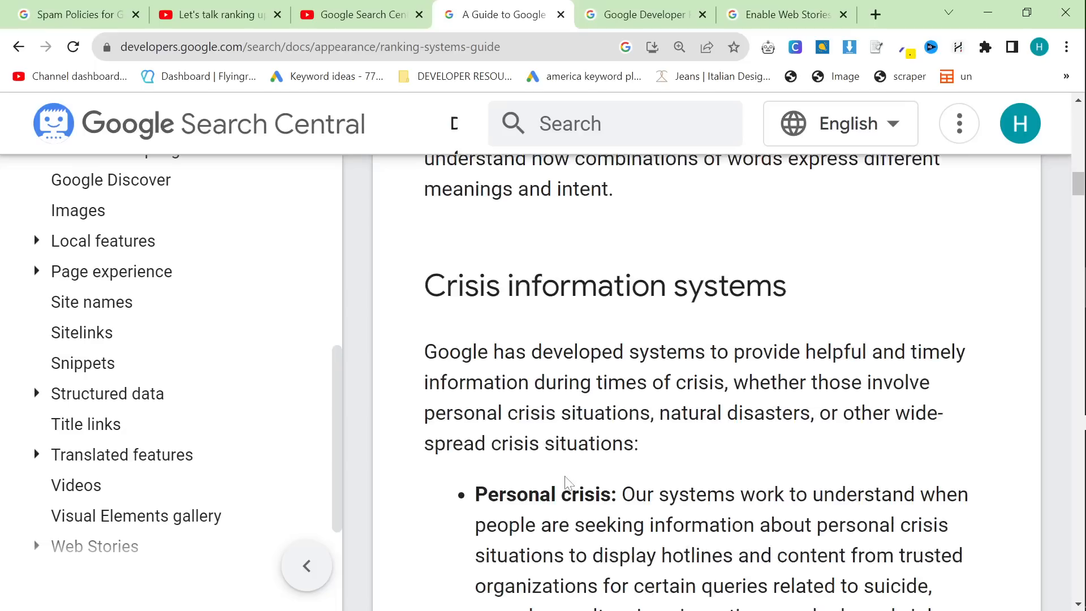
scroll("down", 3)
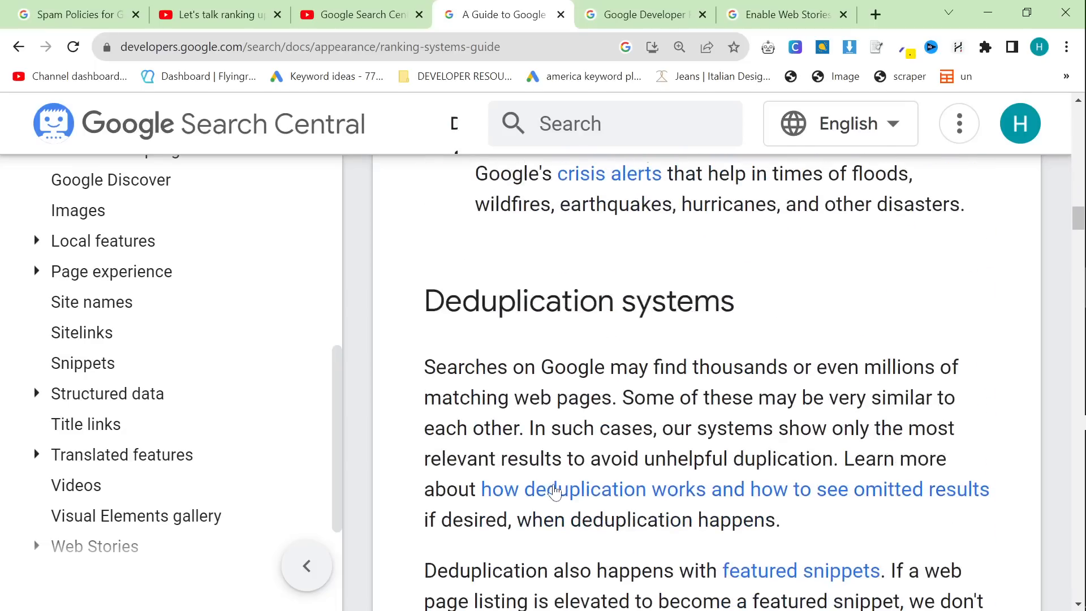
scroll("down", 3)
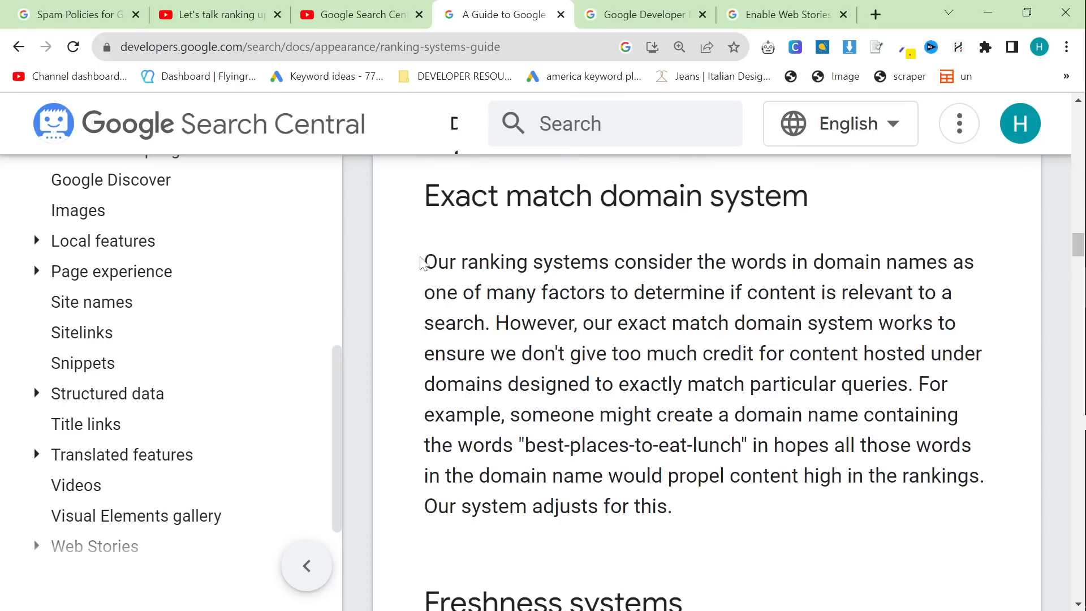
scroll("down", 3)
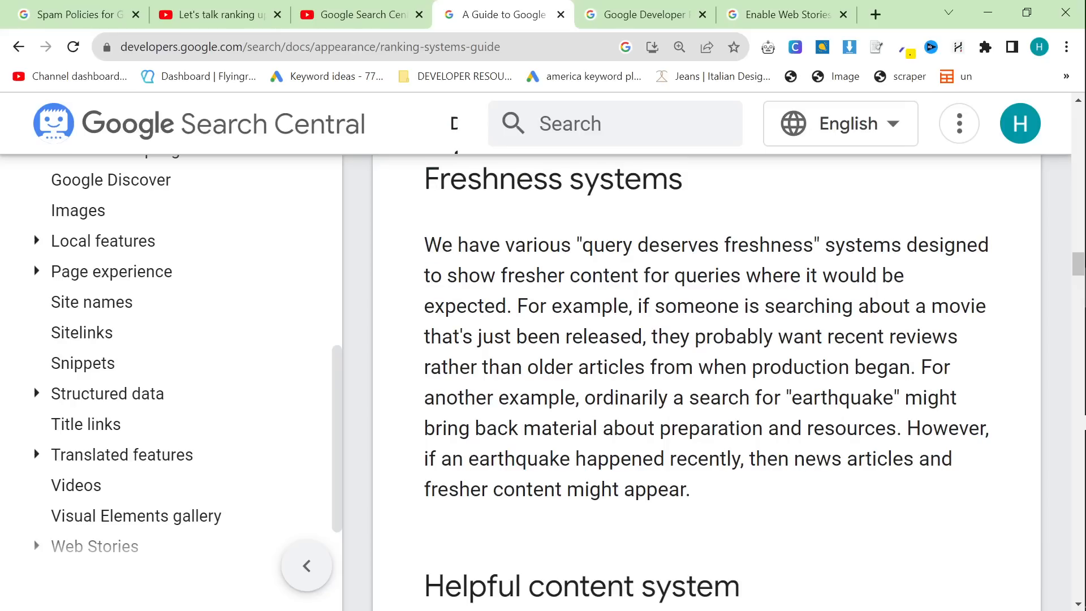
left_click_drag(424, 244, 802, 245)
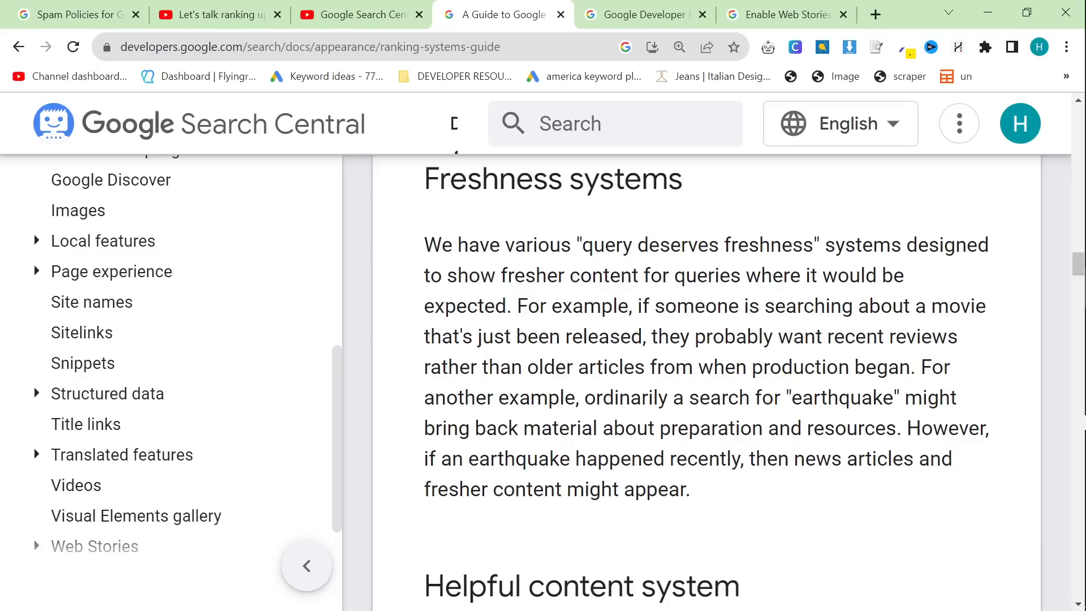
left_click_drag(424, 244, 505, 306)
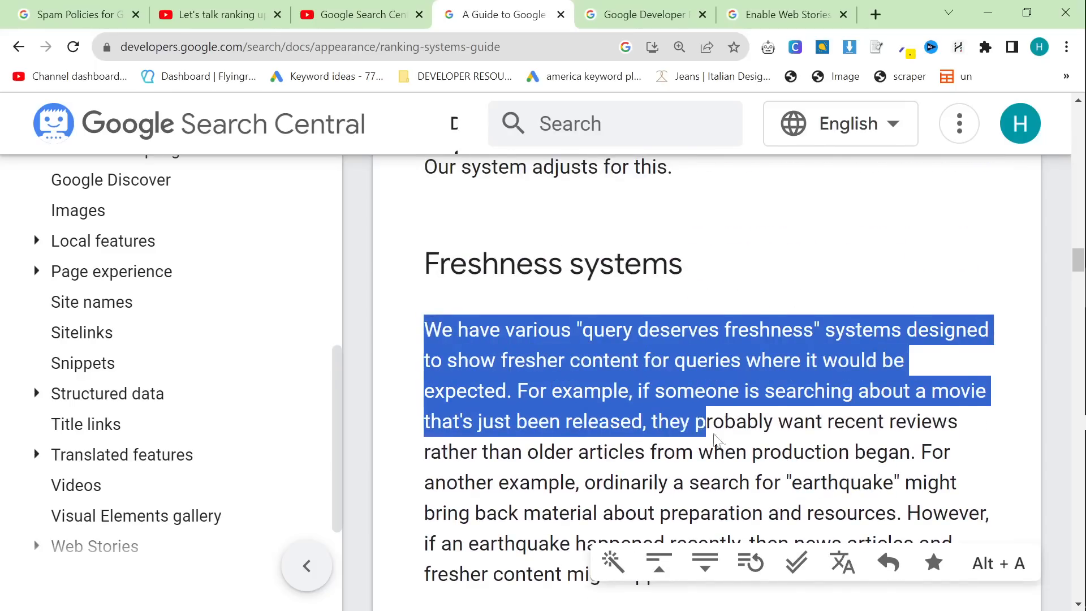
scroll("down", 3)
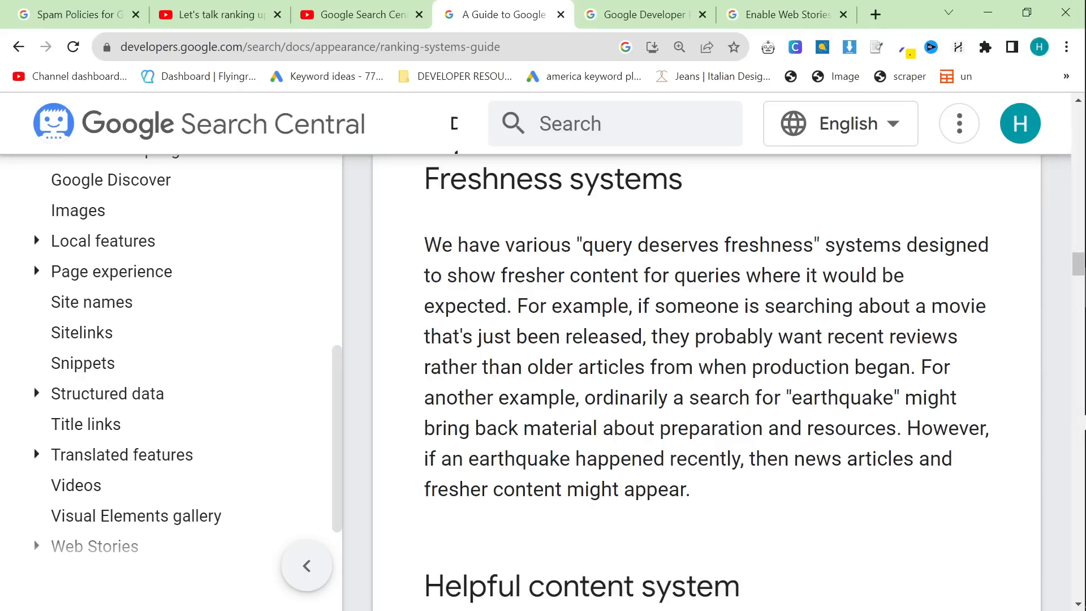
scroll("down", 3)
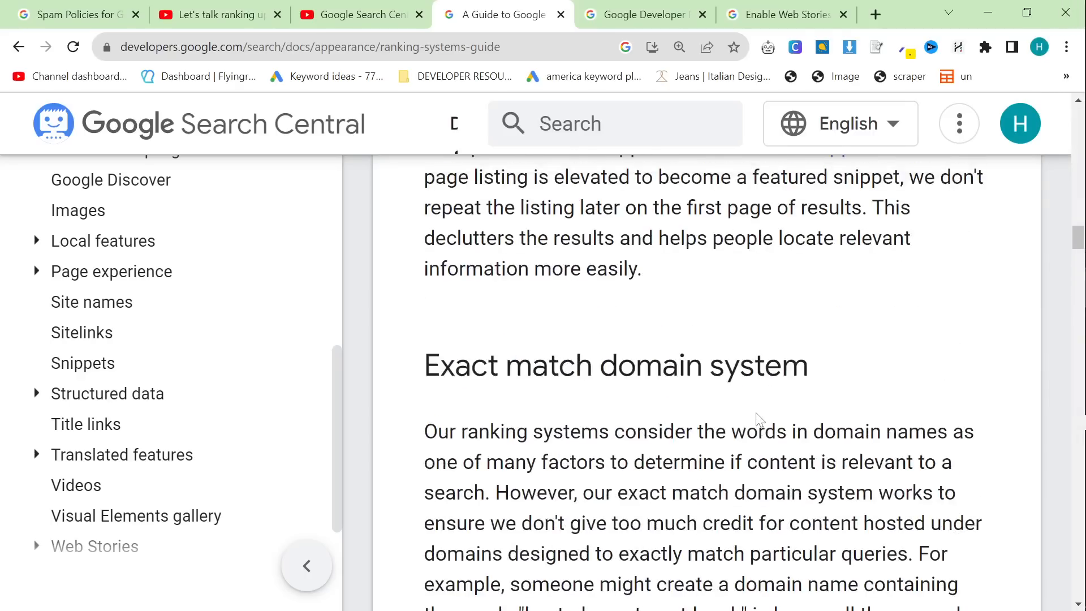
scroll("up", 3)
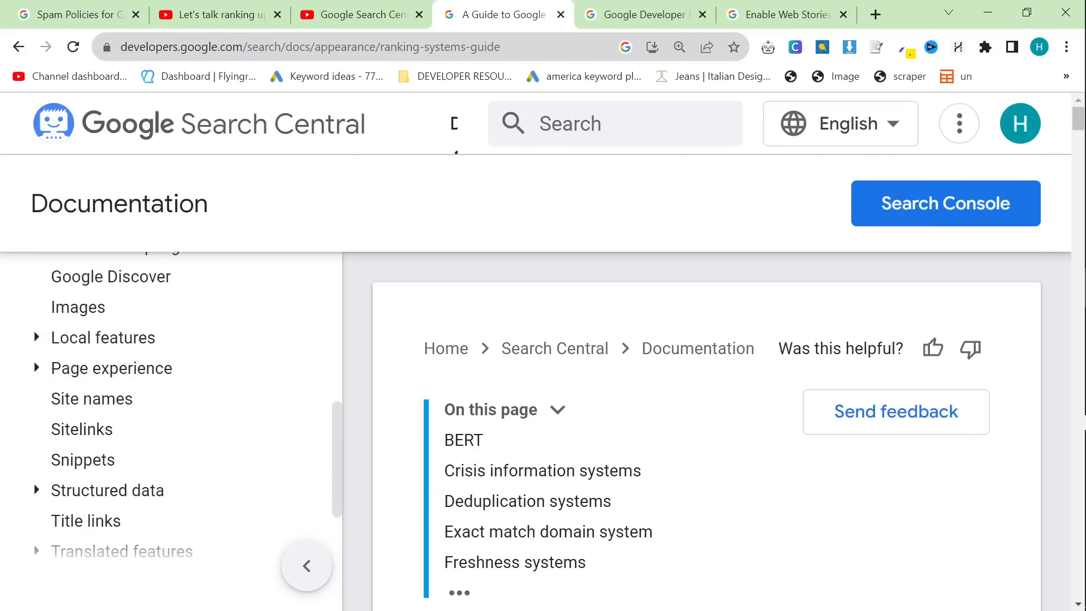
mouse_move(555, 348)
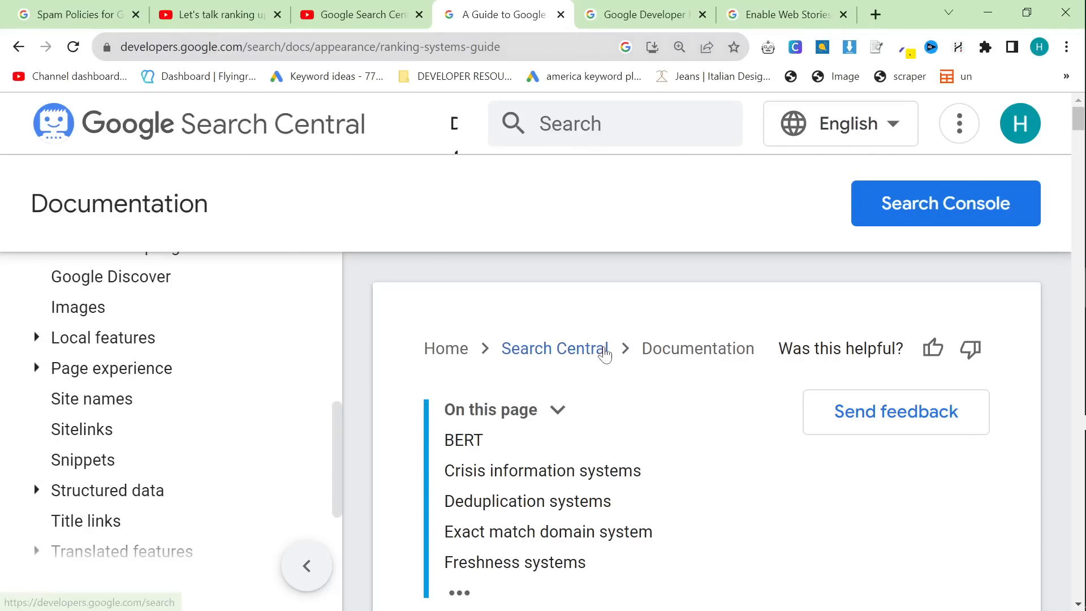
mouse_move(708, 473)
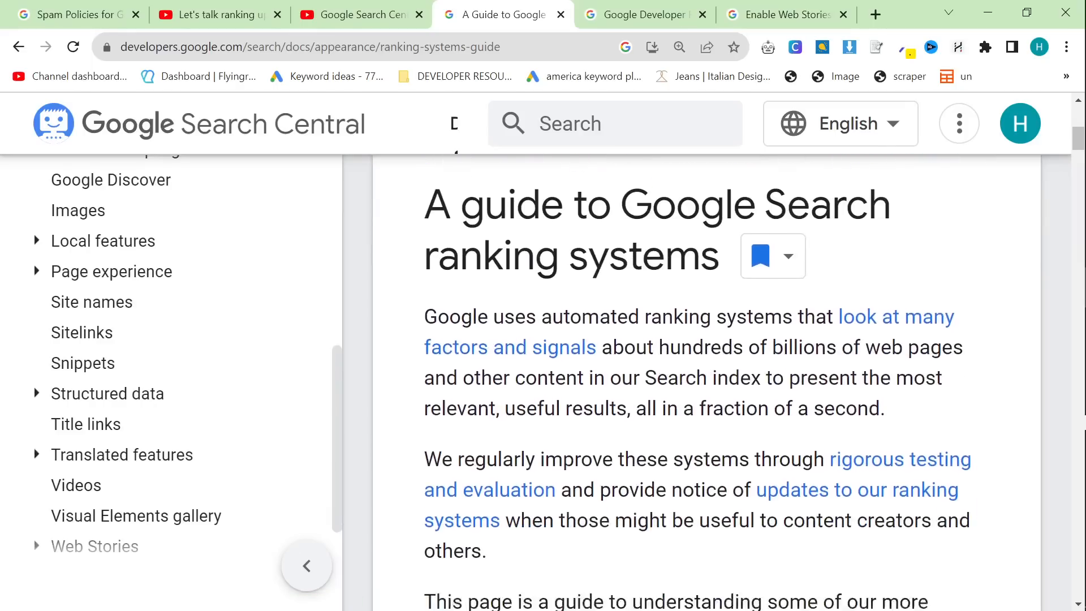
scroll("down", 3)
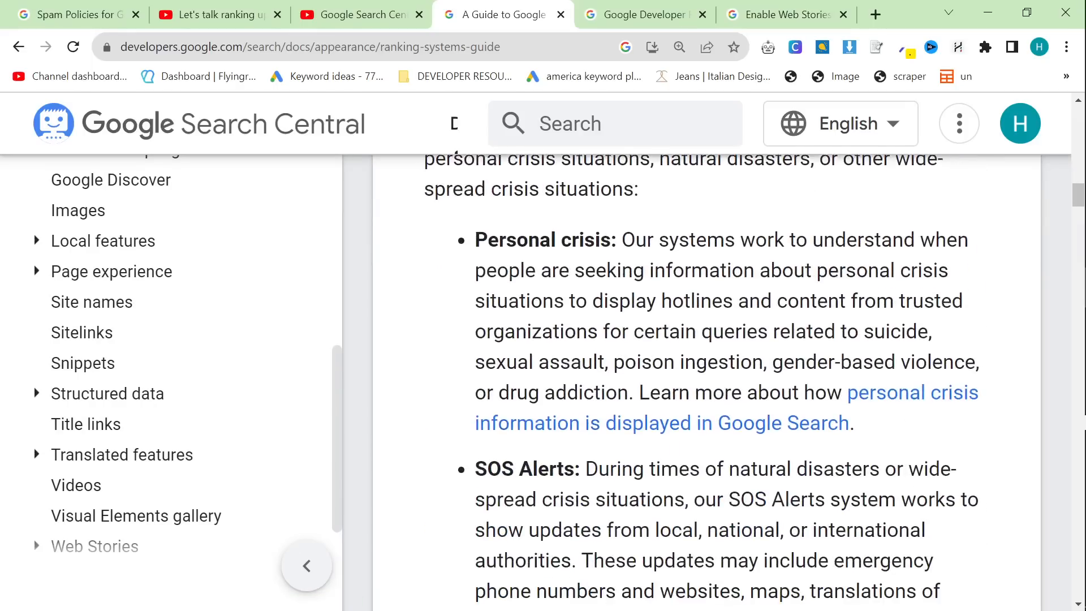
scroll("down", 3)
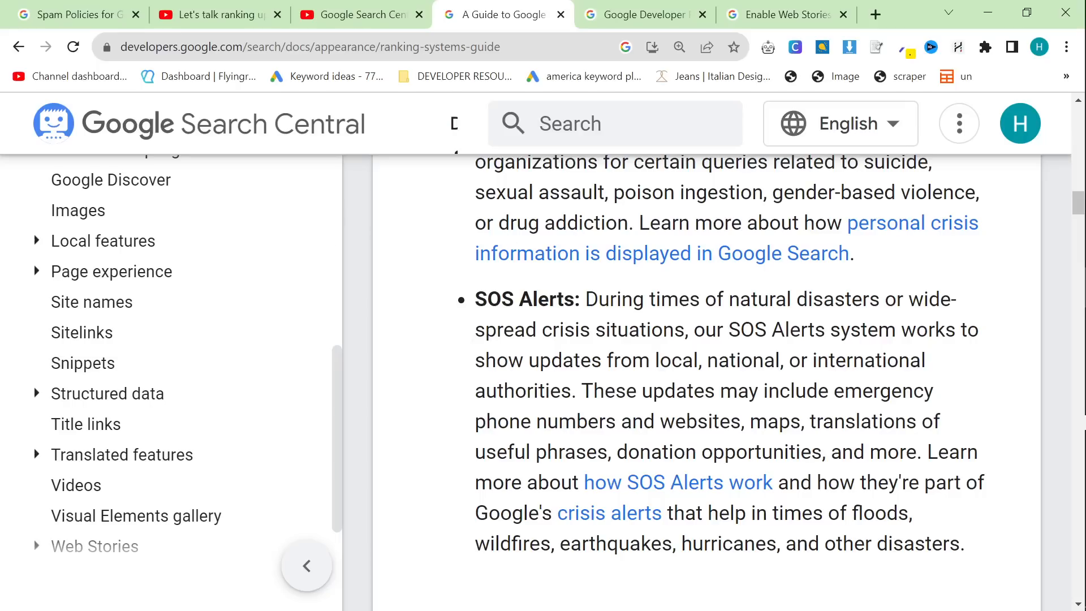
scroll("up", 3)
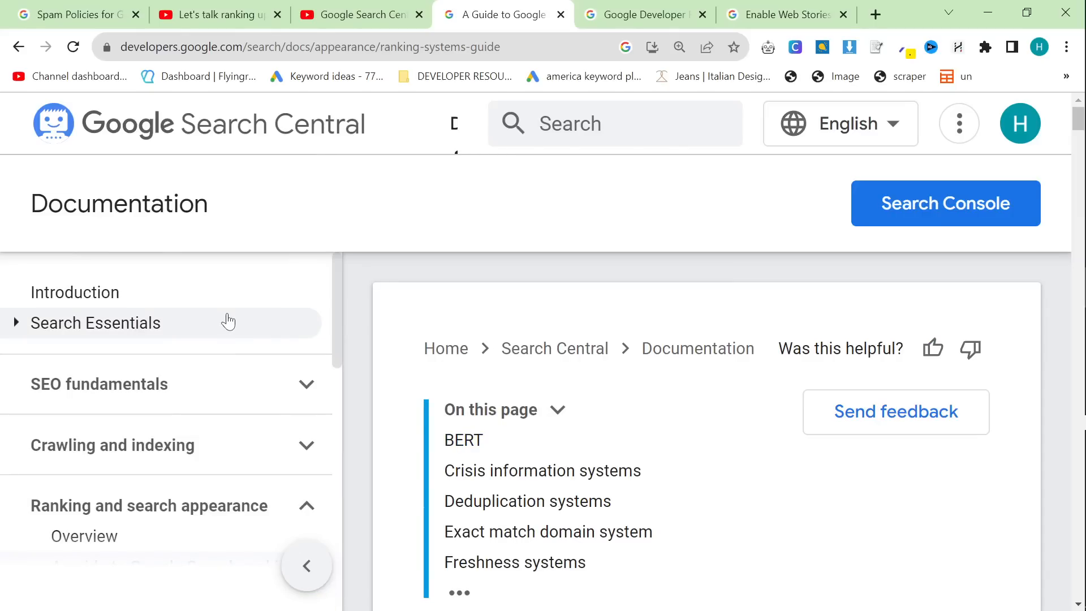
mouse_move(270, 282)
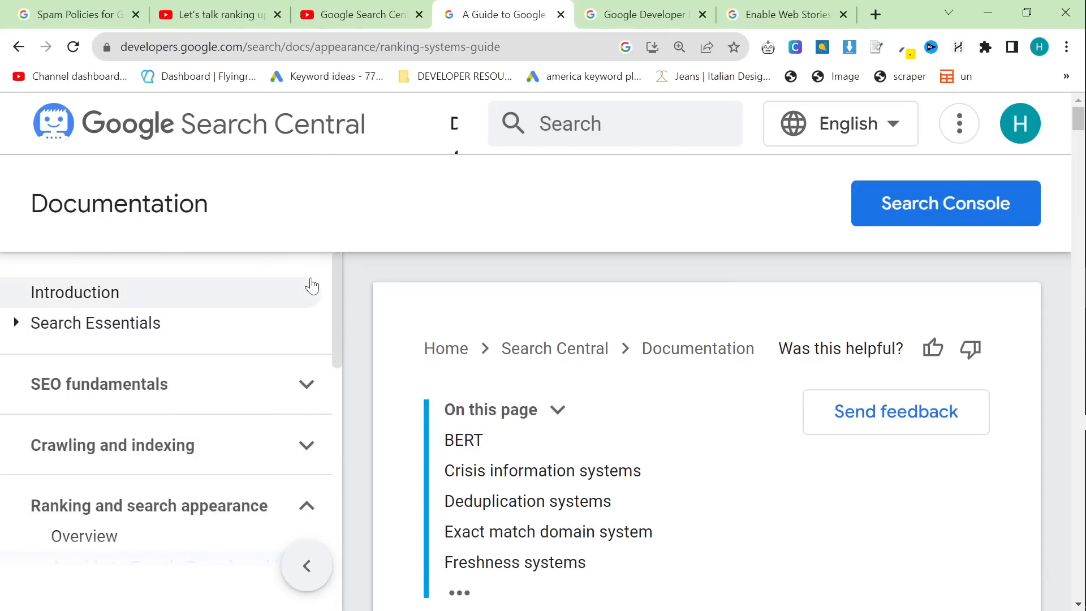
mouse_move(331, 283)
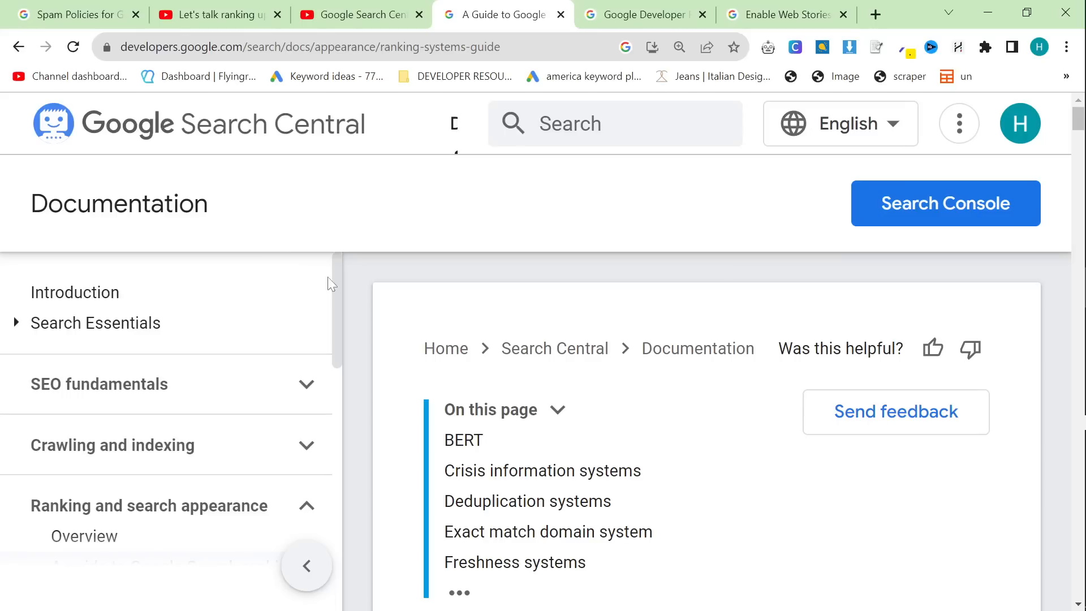
scroll("down", 3)
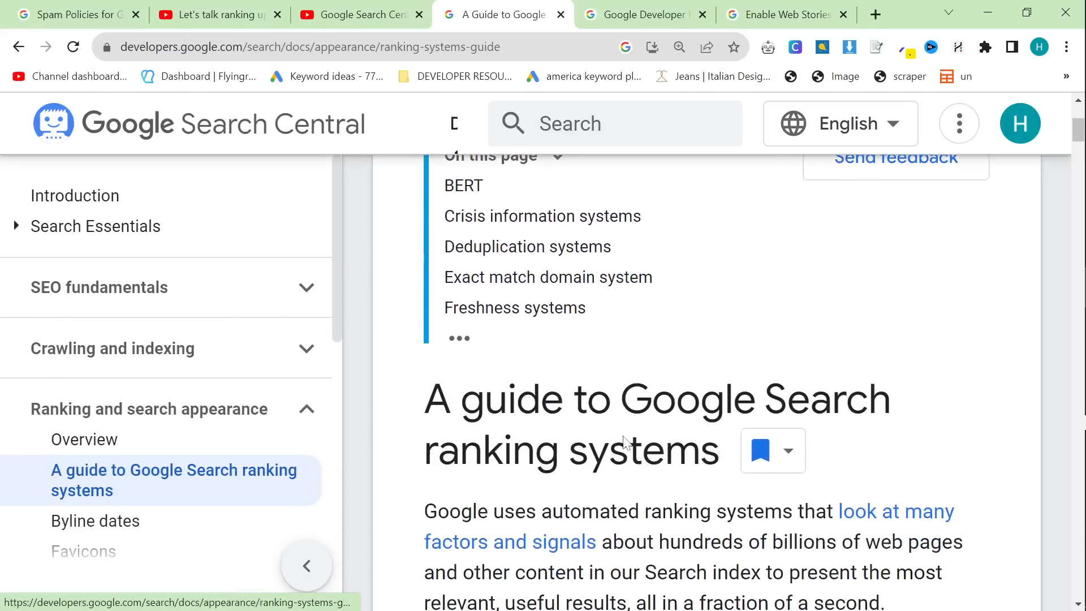